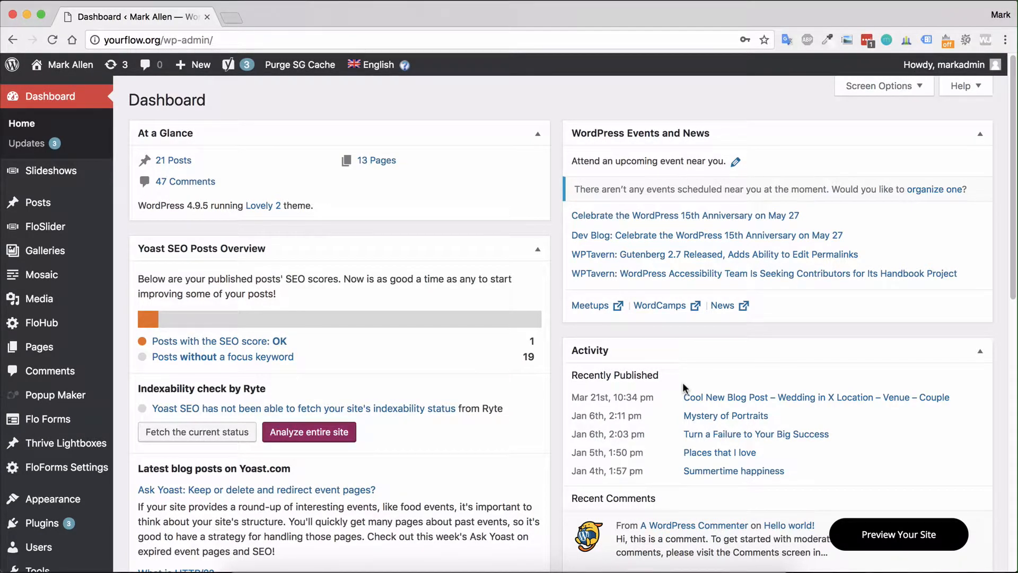
{"action": "mouse_move", "coordinate": [554, 378]}
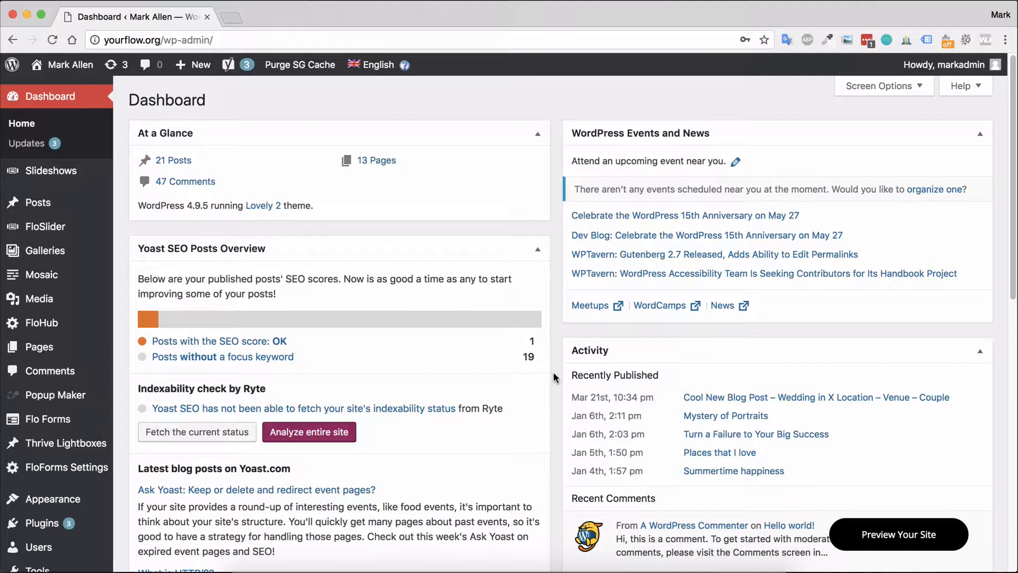
{"action": "mouse_move", "coordinate": [552, 377]}
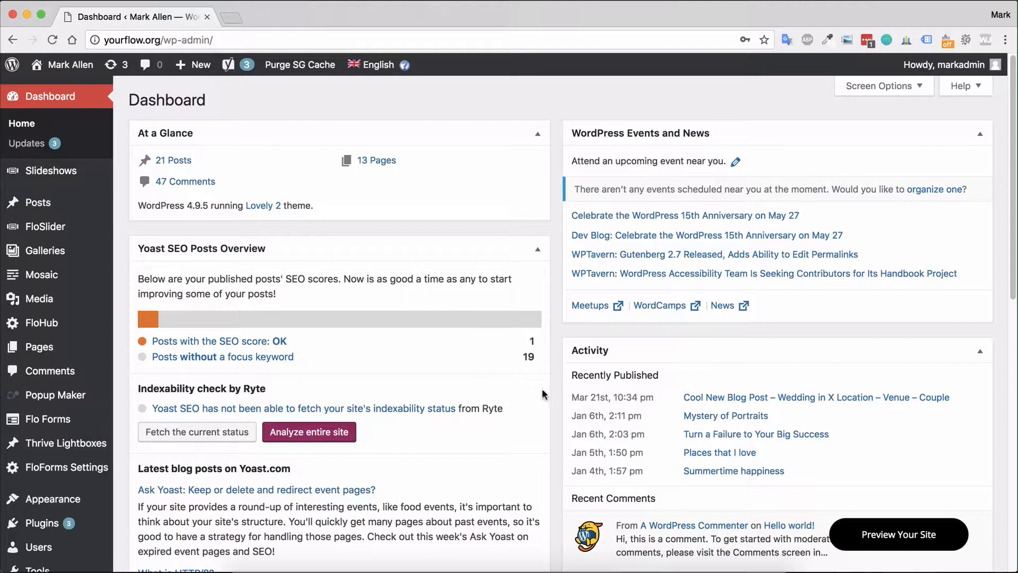
{"action": "mouse_move", "coordinate": [377, 199]}
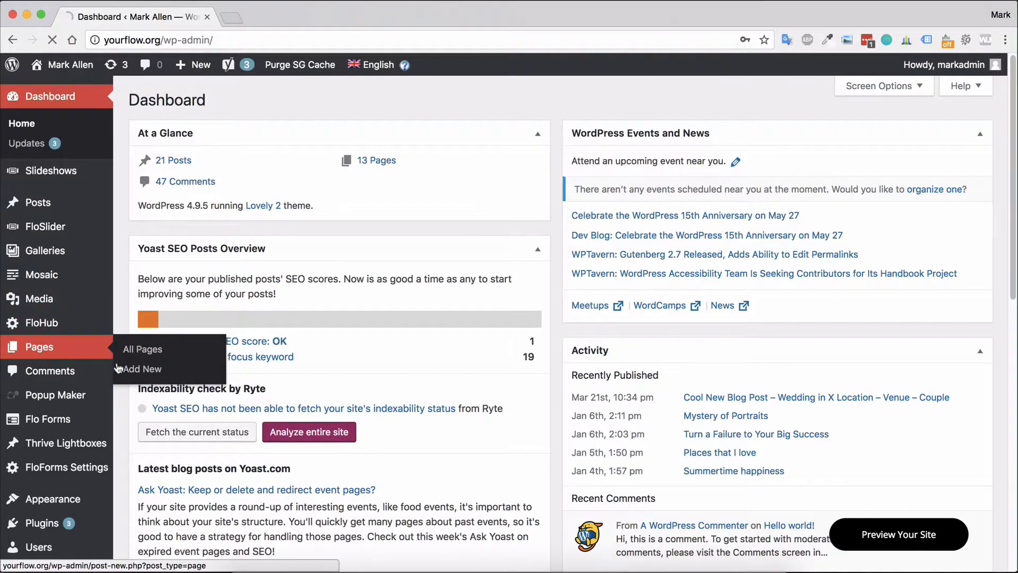
- Go to All Pages from the admin sidebar and start a new page
{"action": "left_click", "coordinate": [142, 349]}
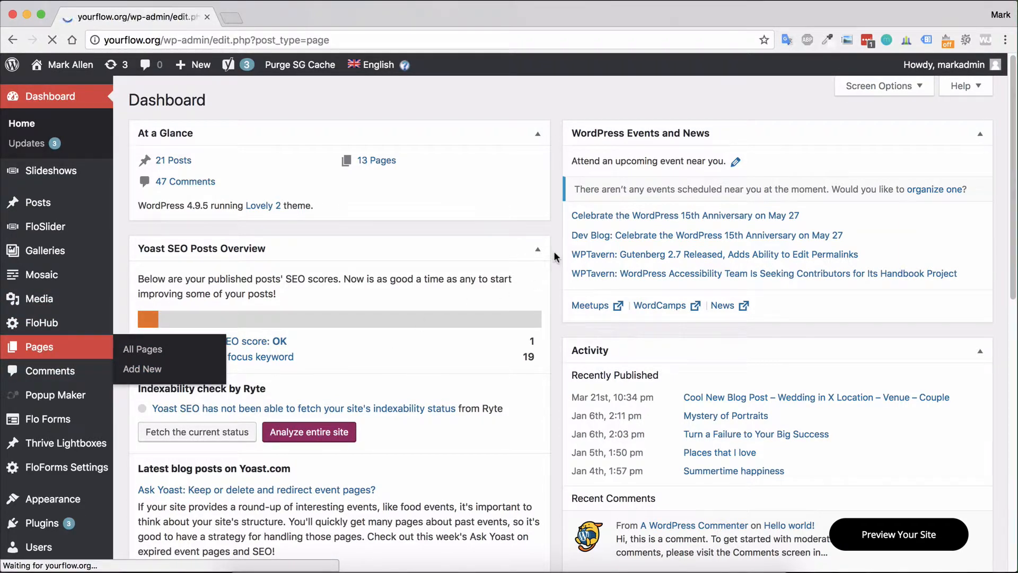
{"action": "left_click", "coordinate": [142, 349]}
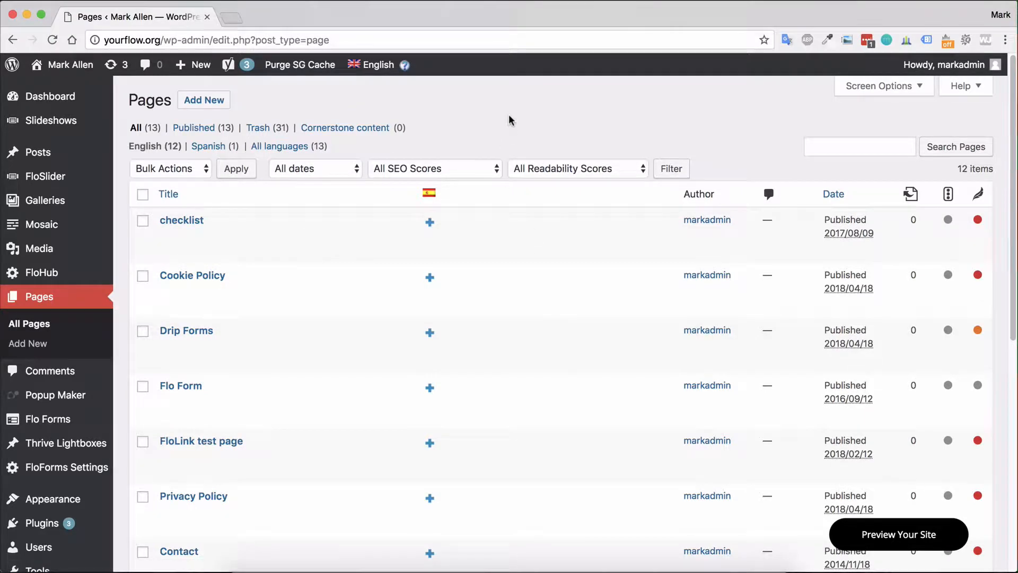
{"action": "left_click", "coordinate": [204, 100]}
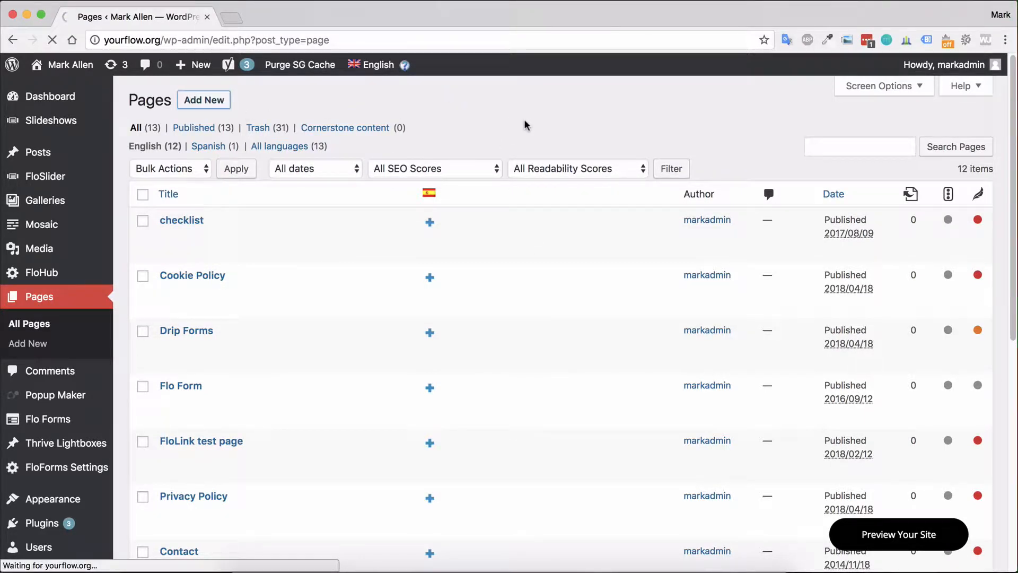
- Title the new page 'Add Page Title', letting the draft auto-save with permalink add-page-title
{"action": "left_click", "coordinate": [204, 99]}
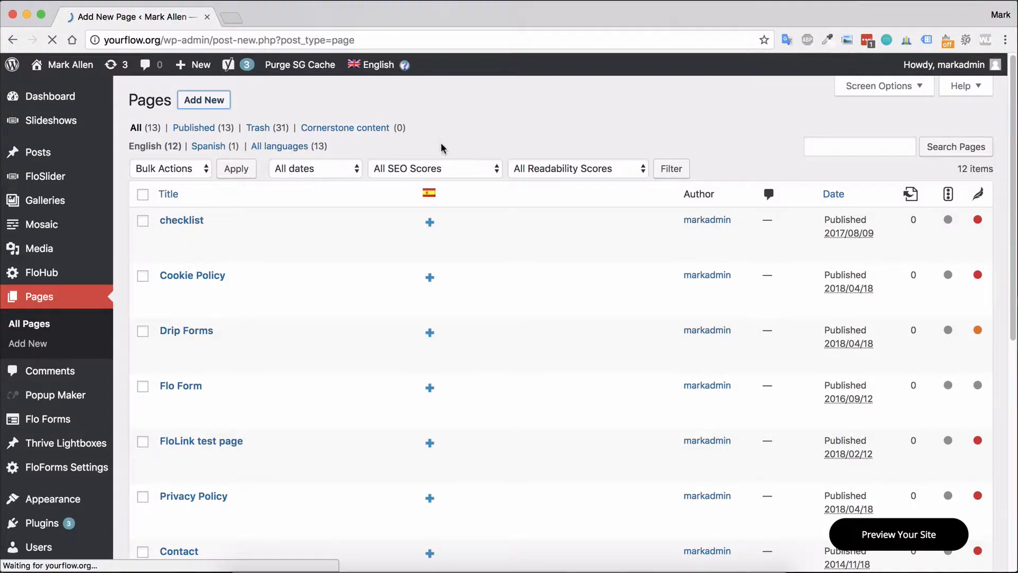
{"action": "left_click", "coordinate": [204, 99]}
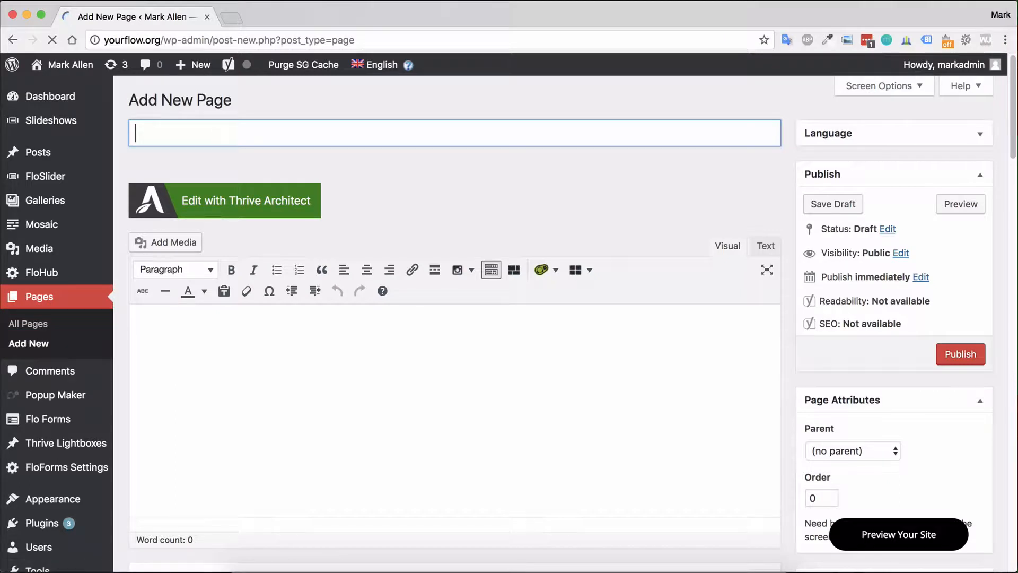
{"action": "type", "text": "Add Page Tit"}
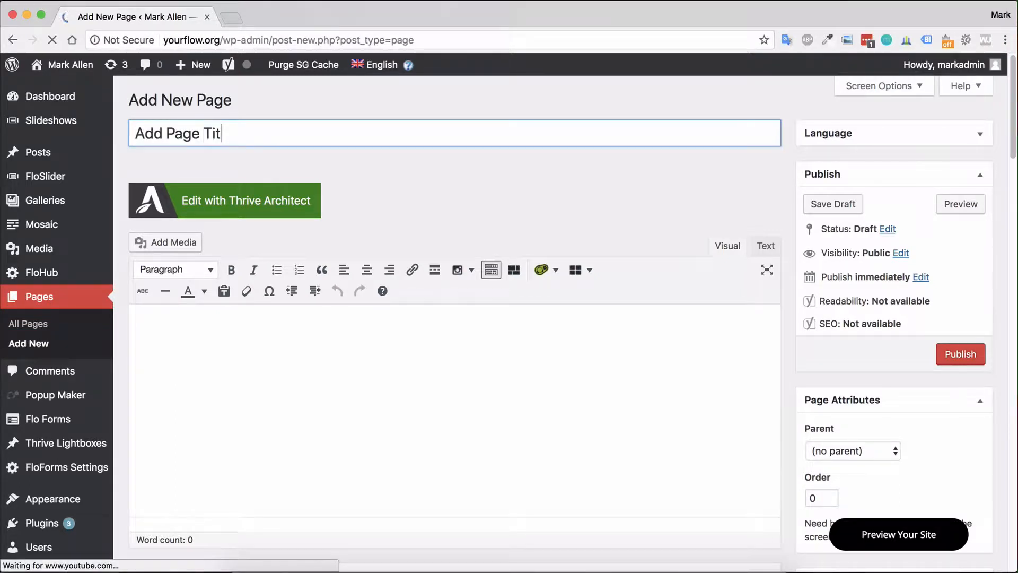
{"action": "type", "text": "le"}
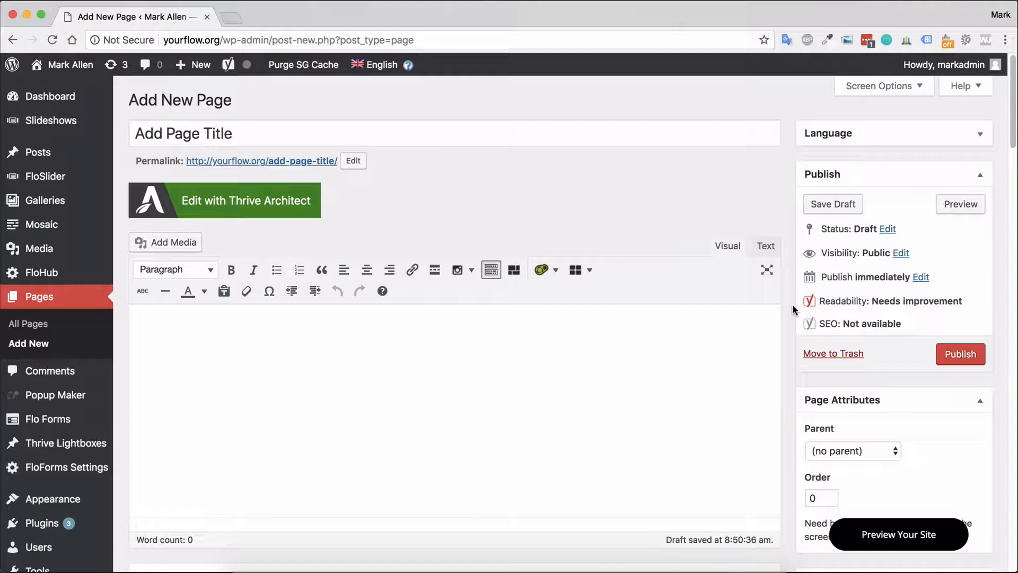
- Set checklist as the parent page under Page Attributes and confirm the choice
{"action": "scroll", "scroll_direction": "down", "scroll_amount": 3}
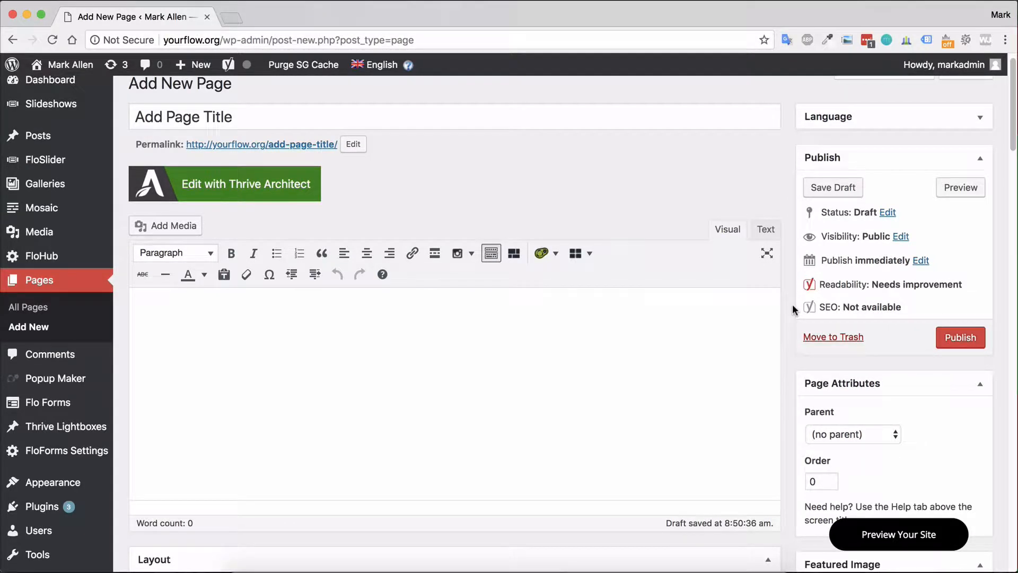
{"action": "left_click", "coordinate": [853, 434]}
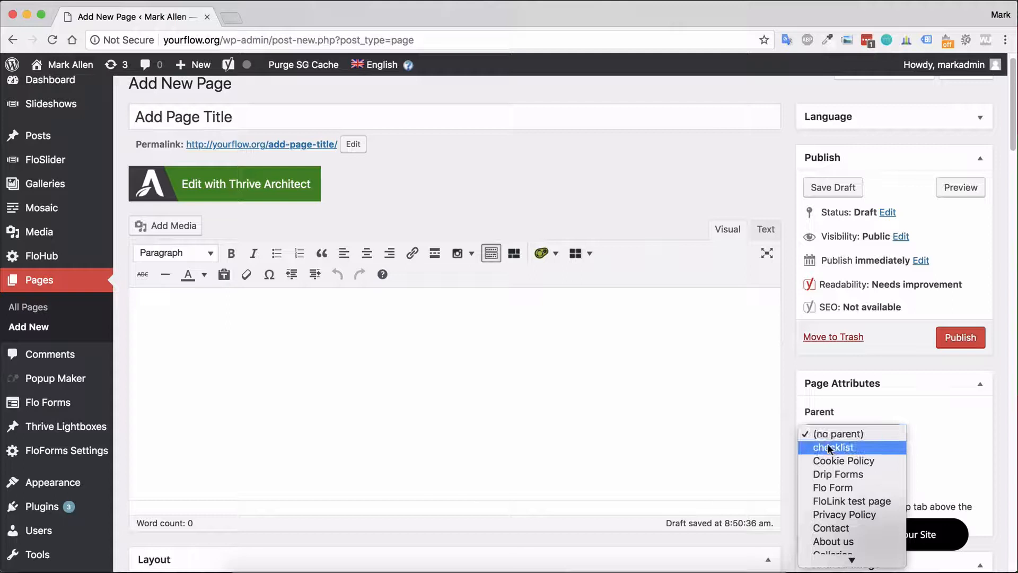
{"action": "mouse_move", "coordinate": [843, 460]}
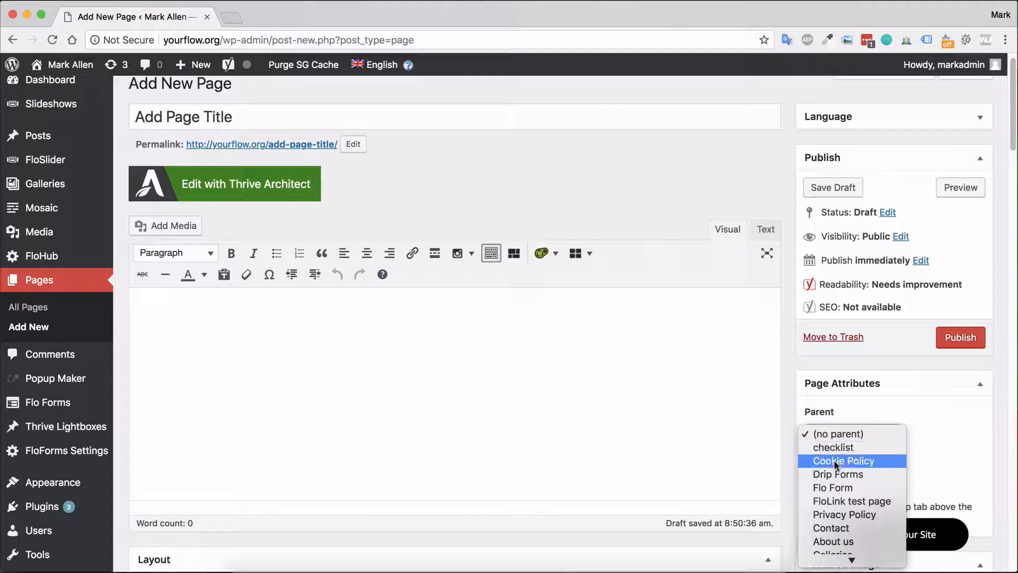
{"action": "left_click", "coordinate": [853, 434]}
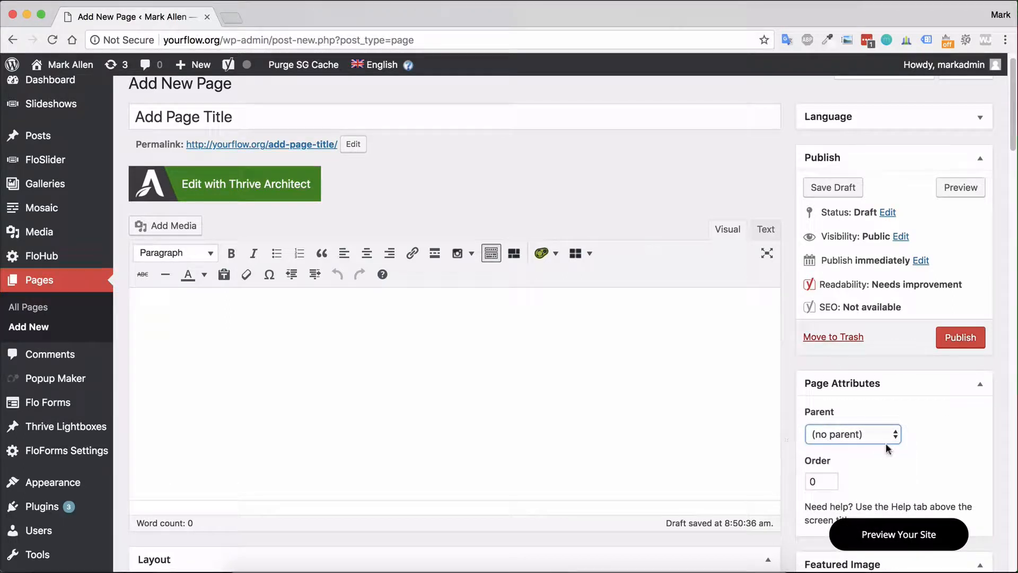
{"action": "mouse_move", "coordinate": [878, 441]}
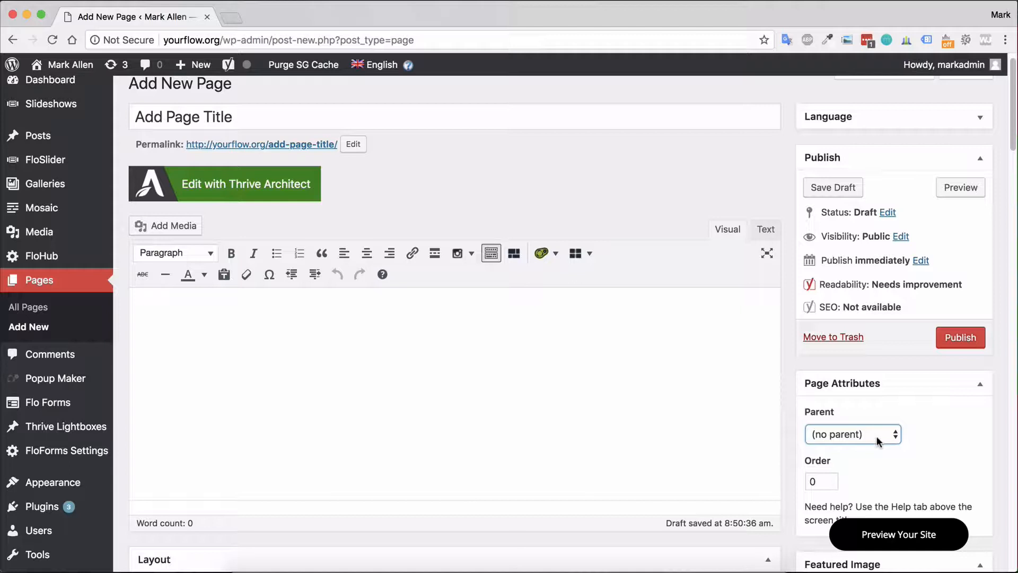
{"action": "mouse_move", "coordinate": [905, 422]}
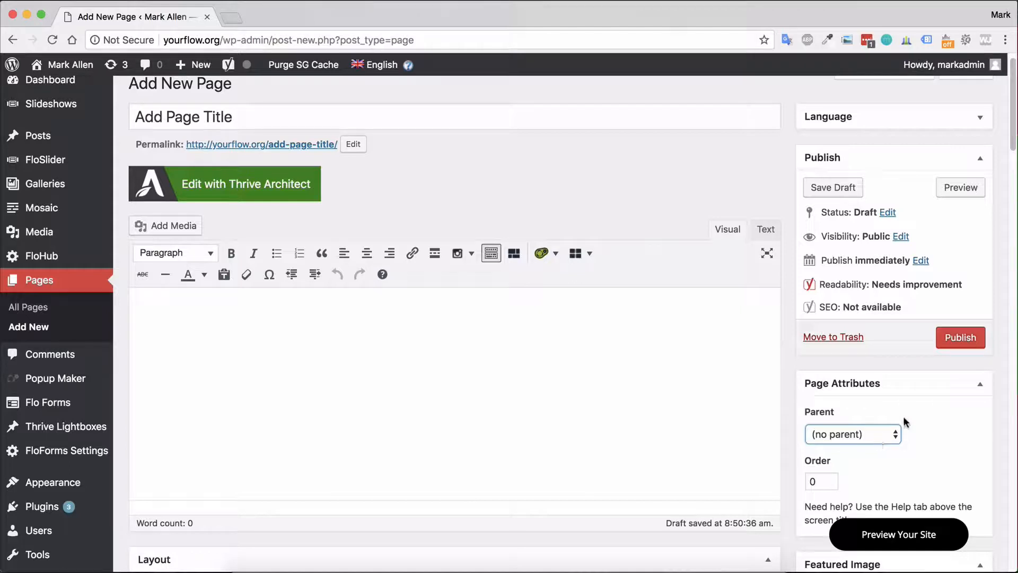
{"action": "mouse_move", "coordinate": [883, 443]}
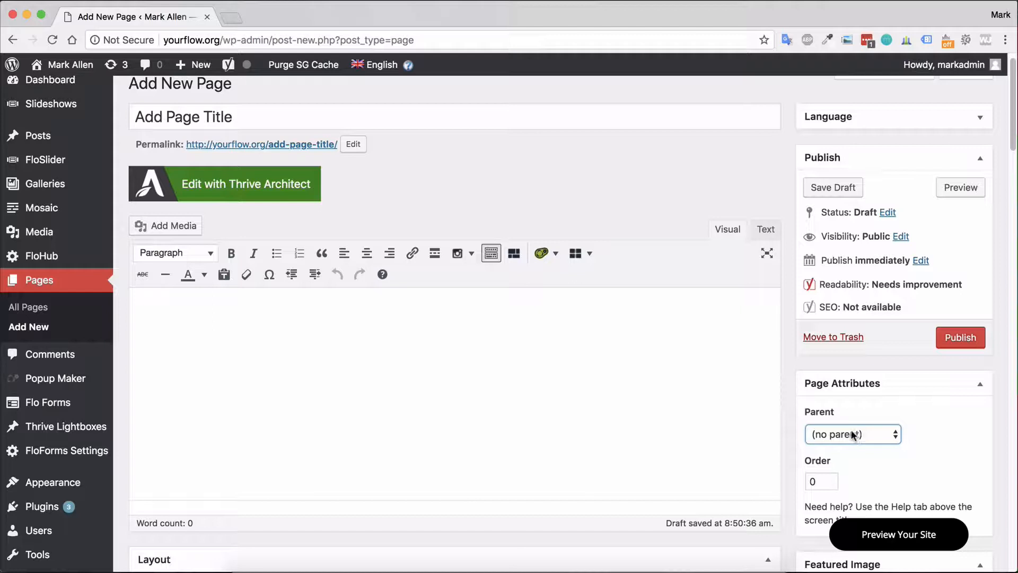
{"action": "left_click", "coordinate": [853, 434]}
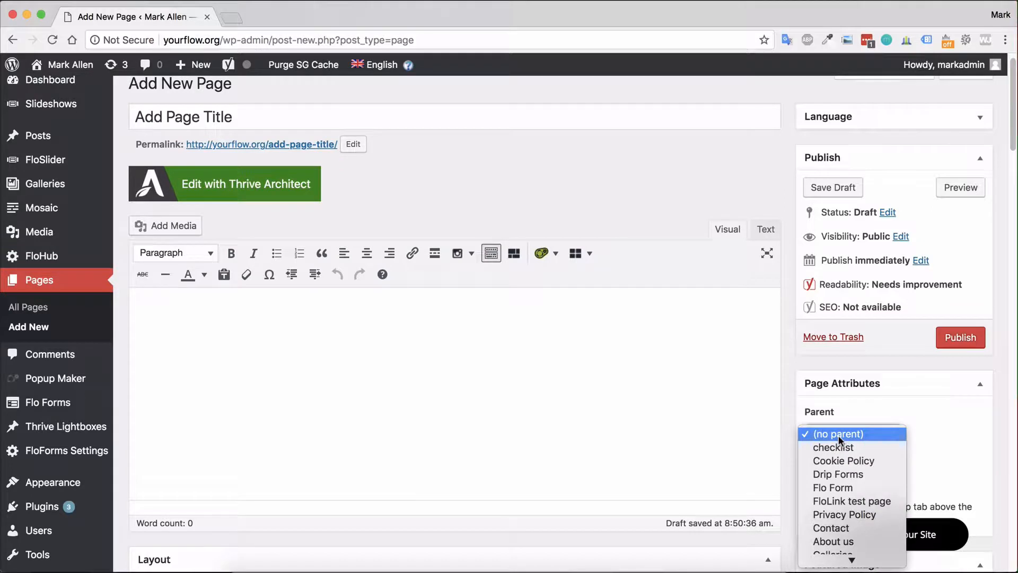
{"action": "left_click", "coordinate": [834, 446]}
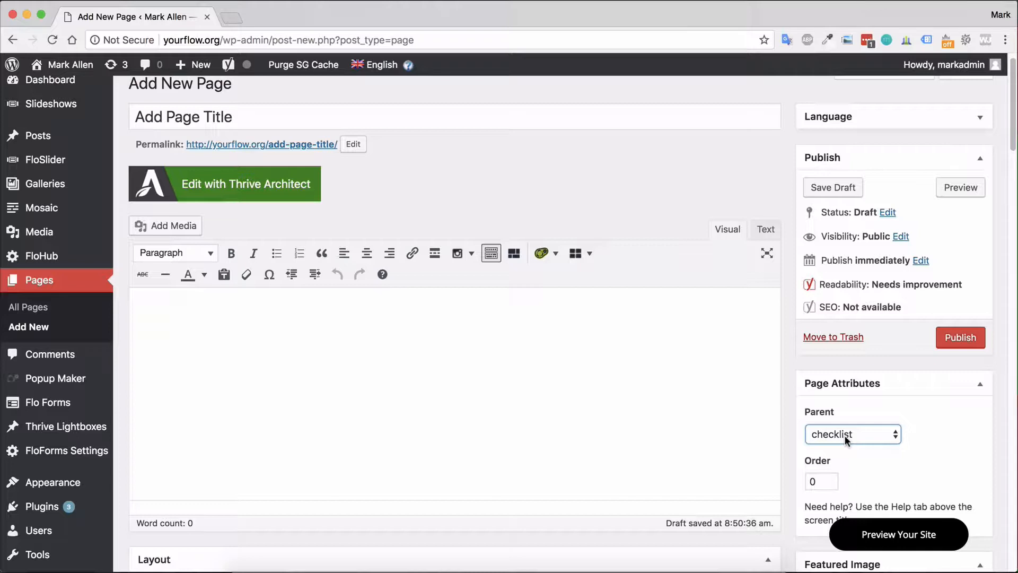
{"action": "left_click", "coordinate": [852, 434]}
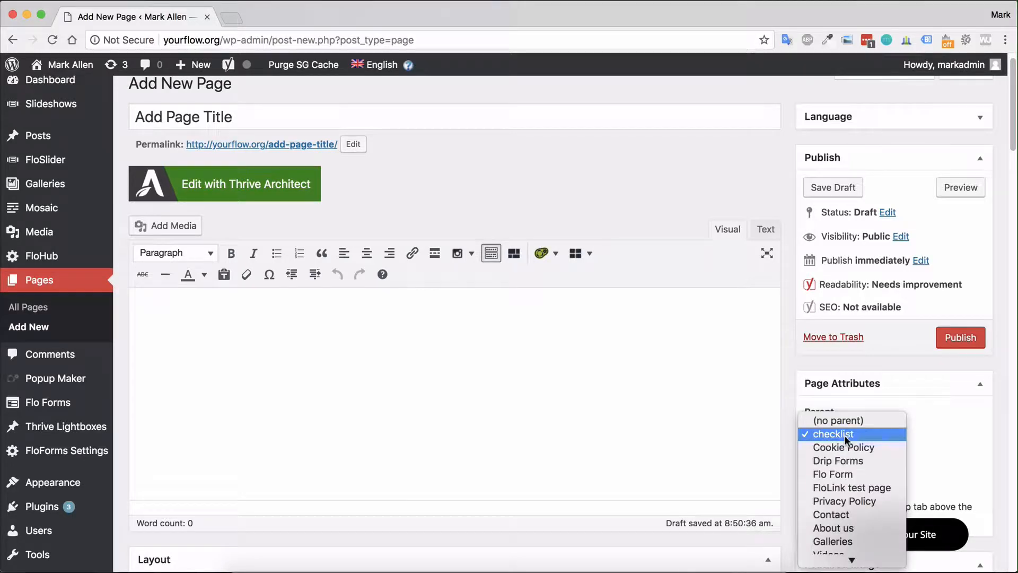
{"action": "left_click", "coordinate": [833, 434]}
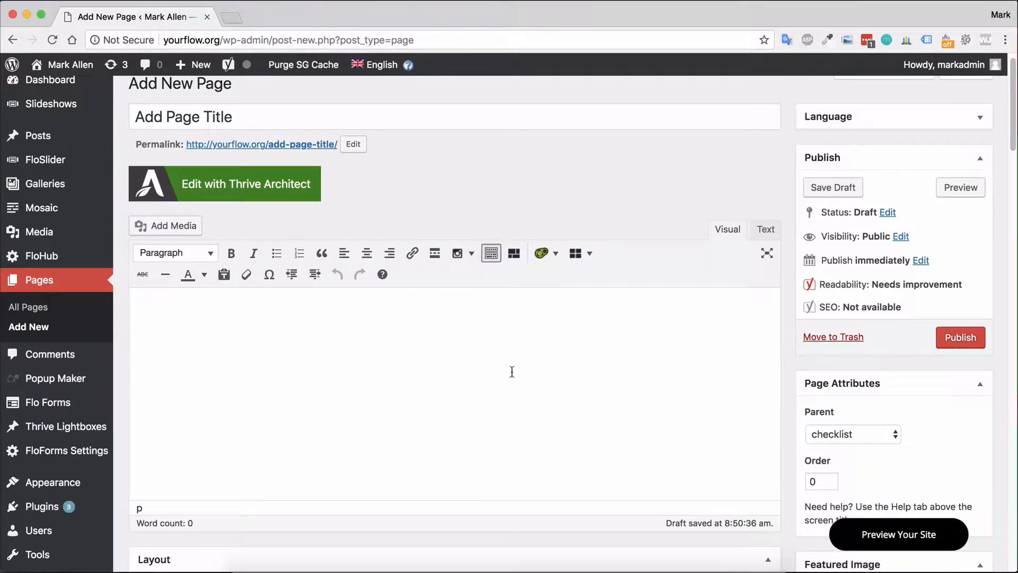
{"action": "mouse_move", "coordinate": [272, 438]}
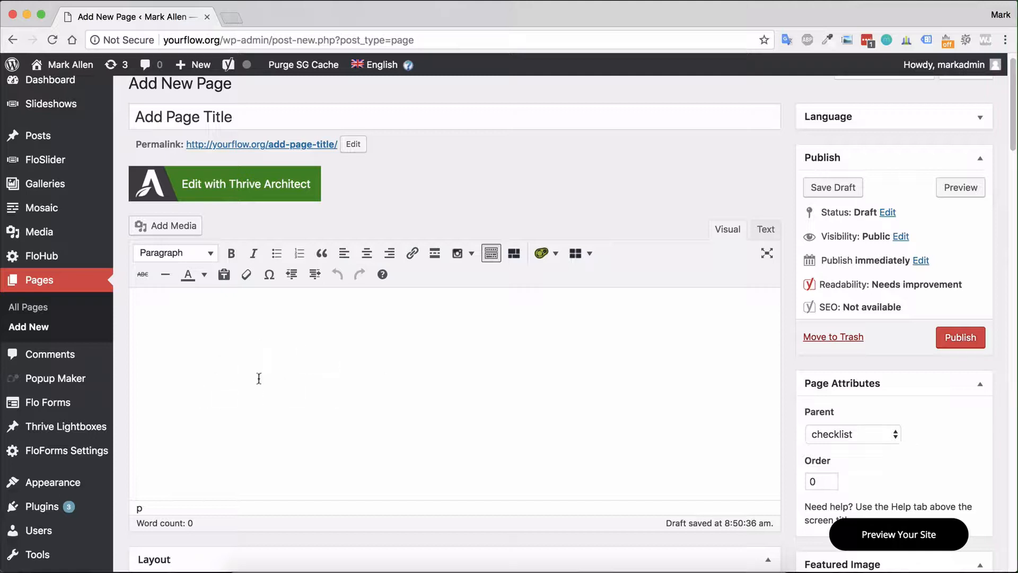
{"action": "mouse_move", "coordinate": [166, 225]}
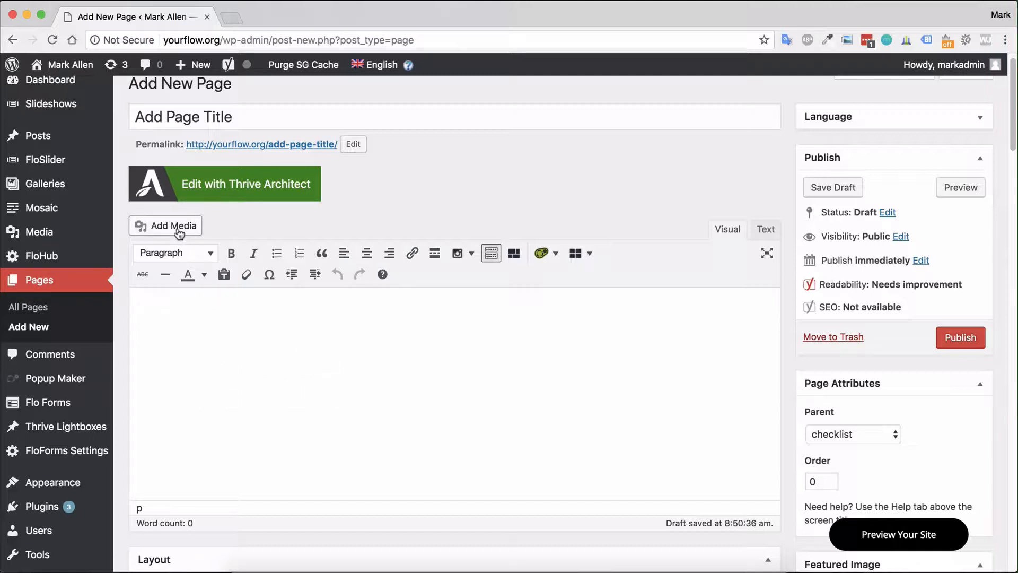
- Insert the black-and-white group photo from the Media Library into the page body
{"action": "left_click", "coordinate": [165, 224]}
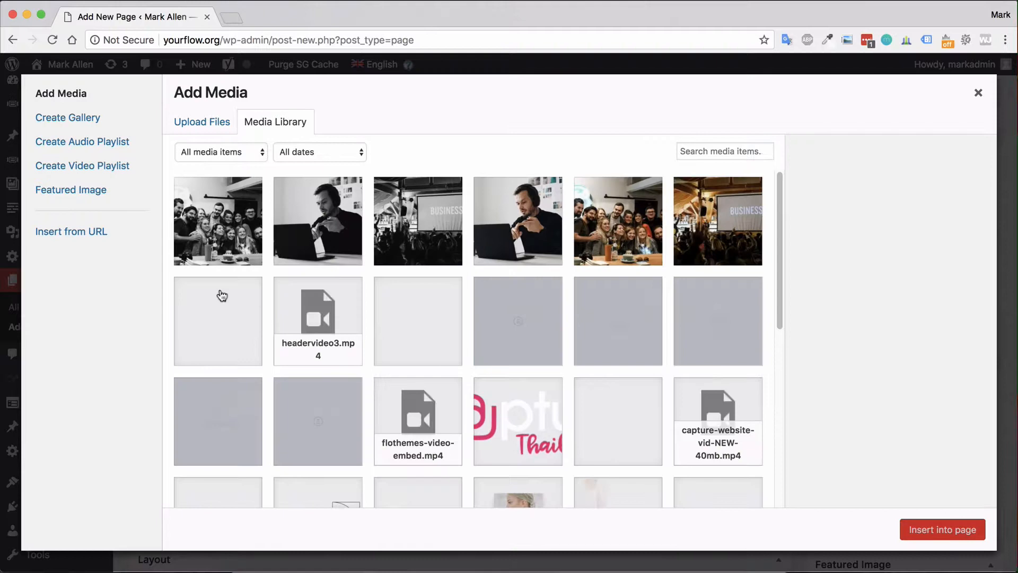
{"action": "left_click", "coordinate": [217, 220]}
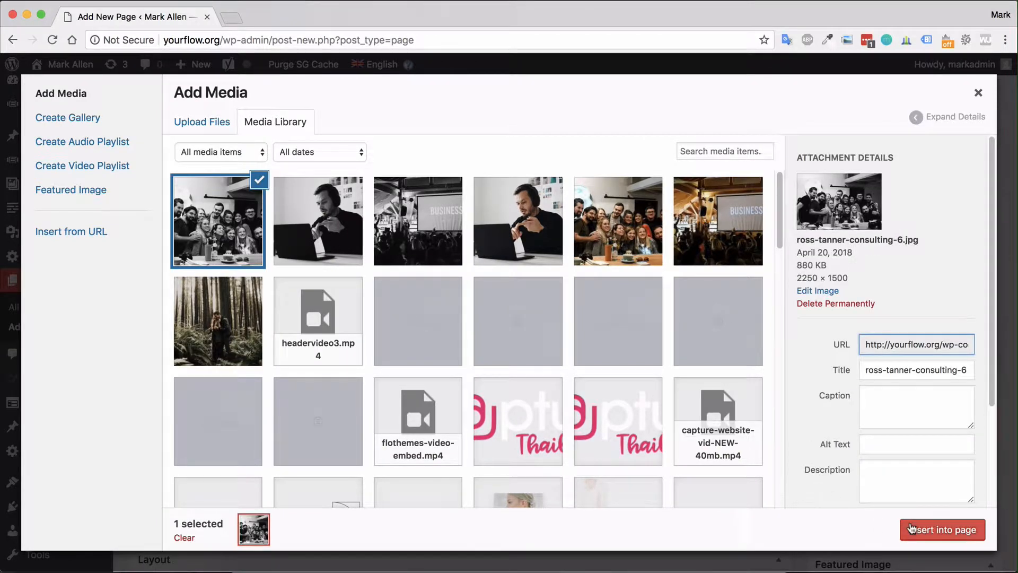
{"action": "left_click", "coordinate": [942, 529]}
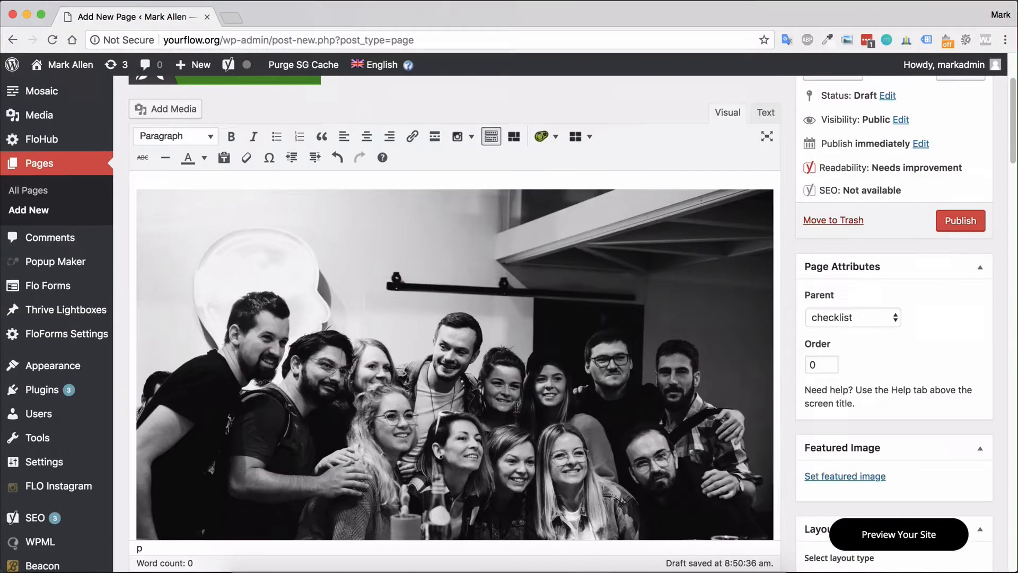
{"action": "scroll", "scroll_direction": "up", "scroll_amount": 3}
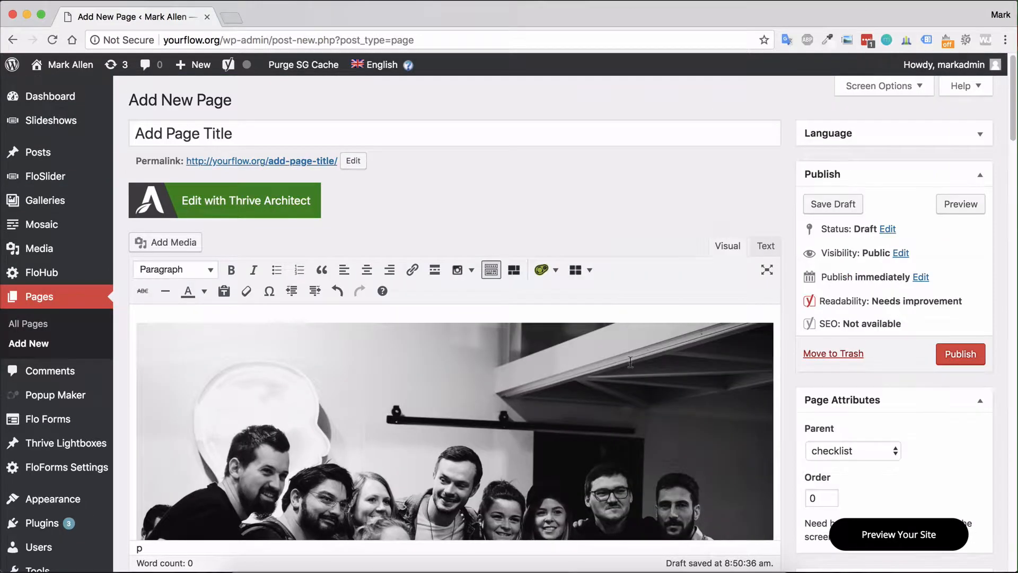
{"action": "mouse_move", "coordinate": [780, 416]}
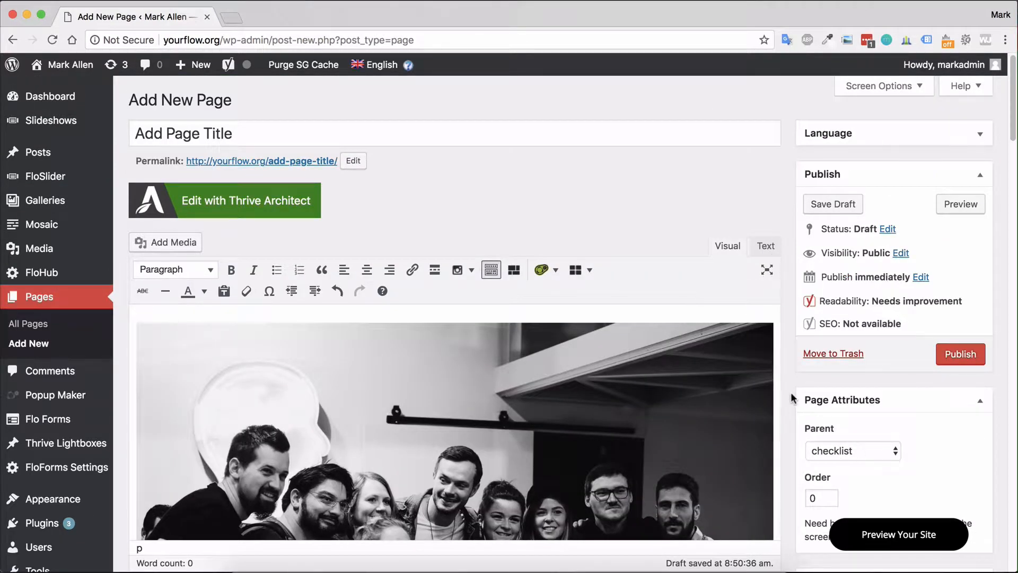
{"action": "scroll", "scroll_direction": "down", "scroll_amount": 3}
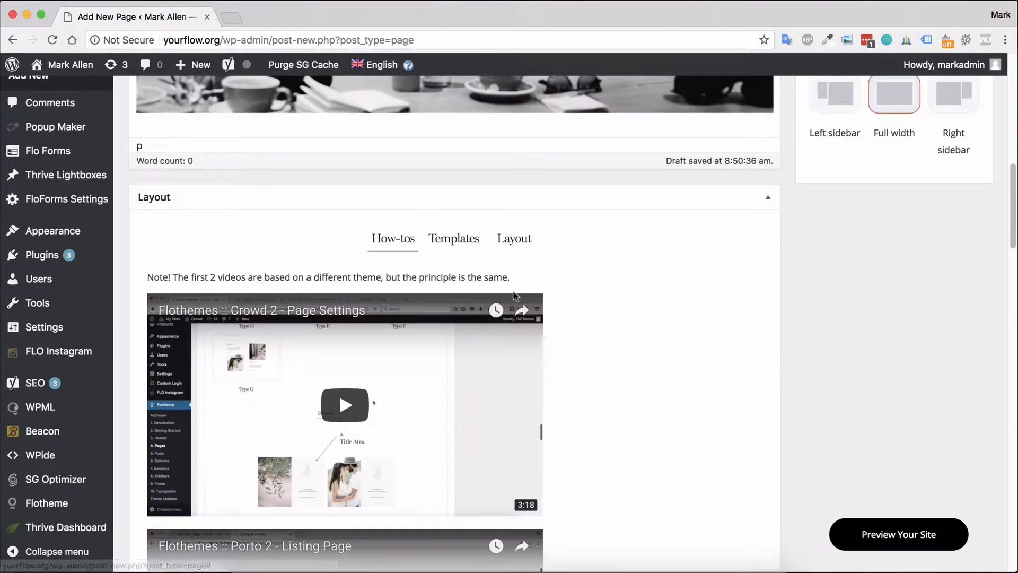
{"action": "mouse_move", "coordinate": [513, 239]}
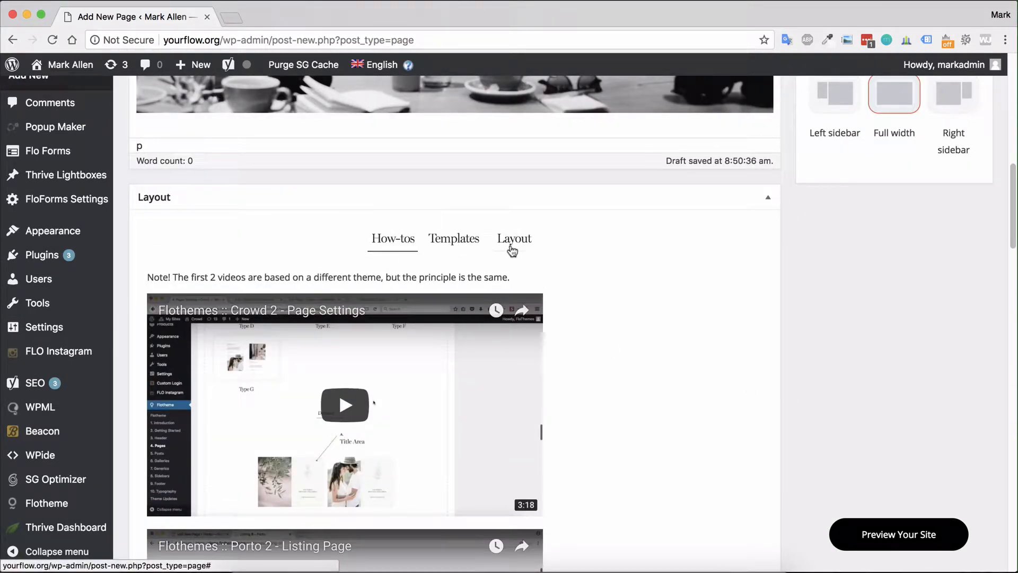
{"action": "scroll", "scroll_direction": "up", "scroll_amount": 3}
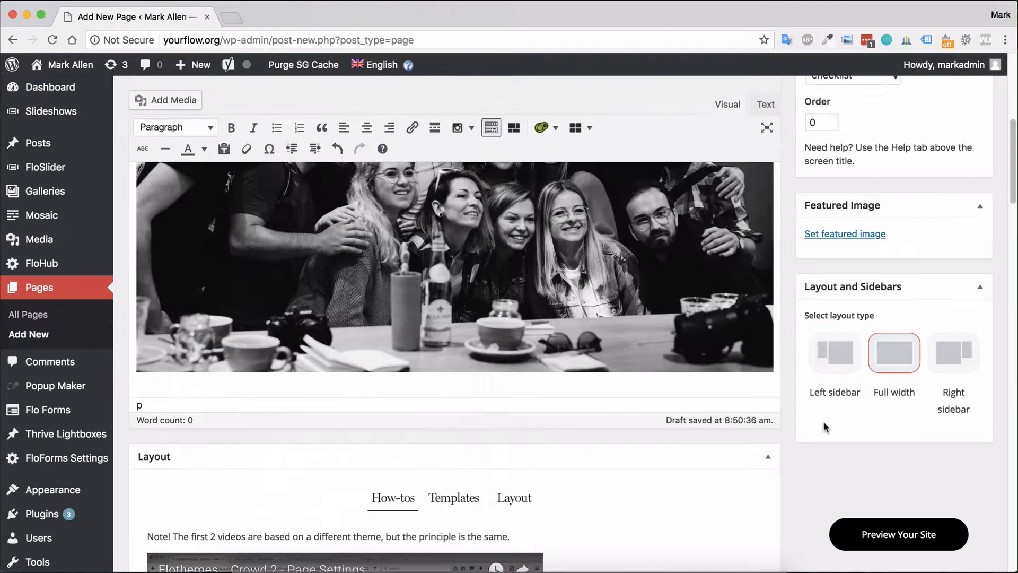
{"action": "scroll", "scroll_direction": "up", "scroll_amount": 3}
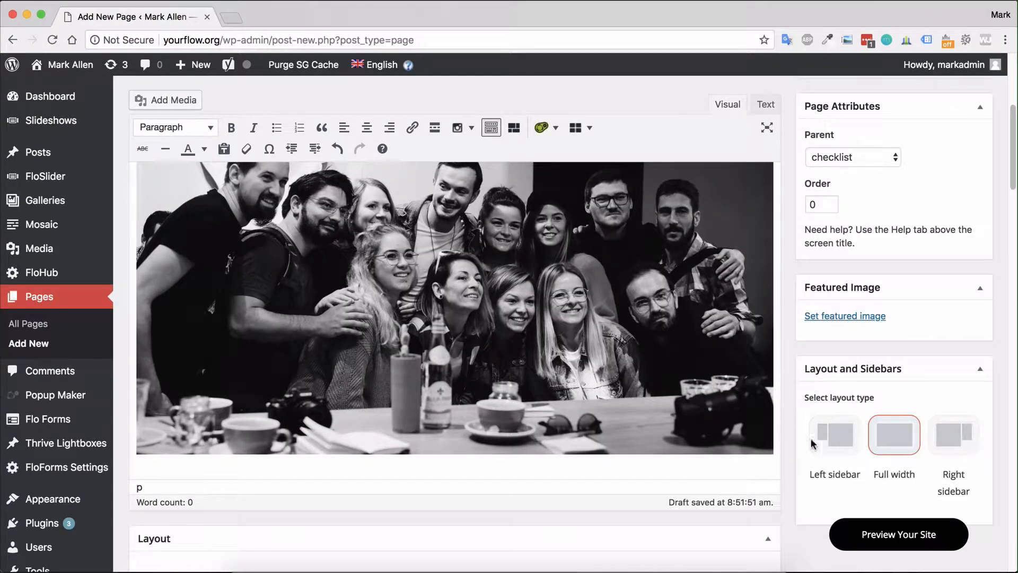
{"action": "left_click", "coordinate": [834, 435]}
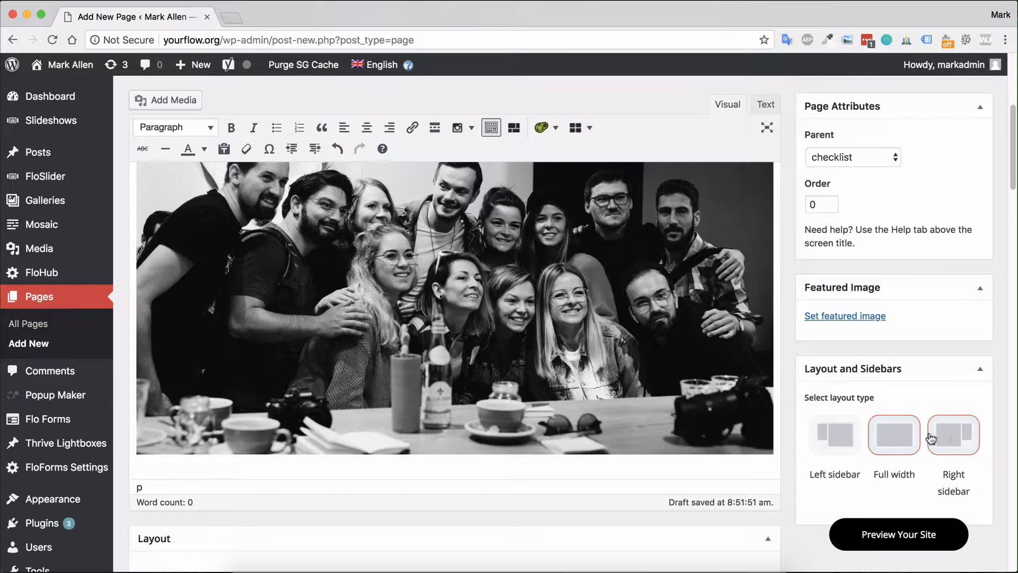
{"action": "scroll", "scroll_direction": "up", "scroll_amount": 3}
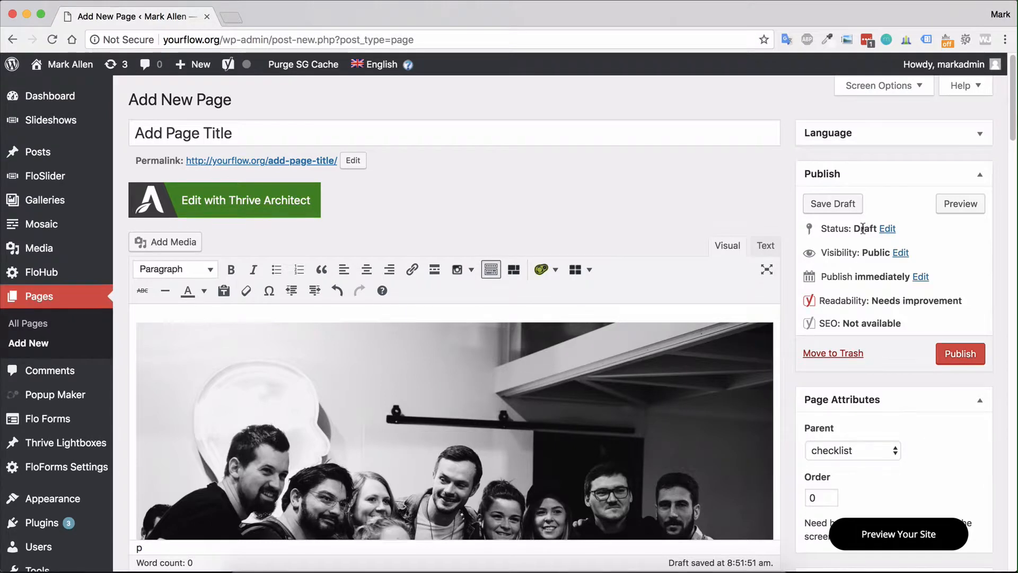
- Try Password protected visibility, then return the page to Public
{"action": "left_click", "coordinate": [900, 253]}
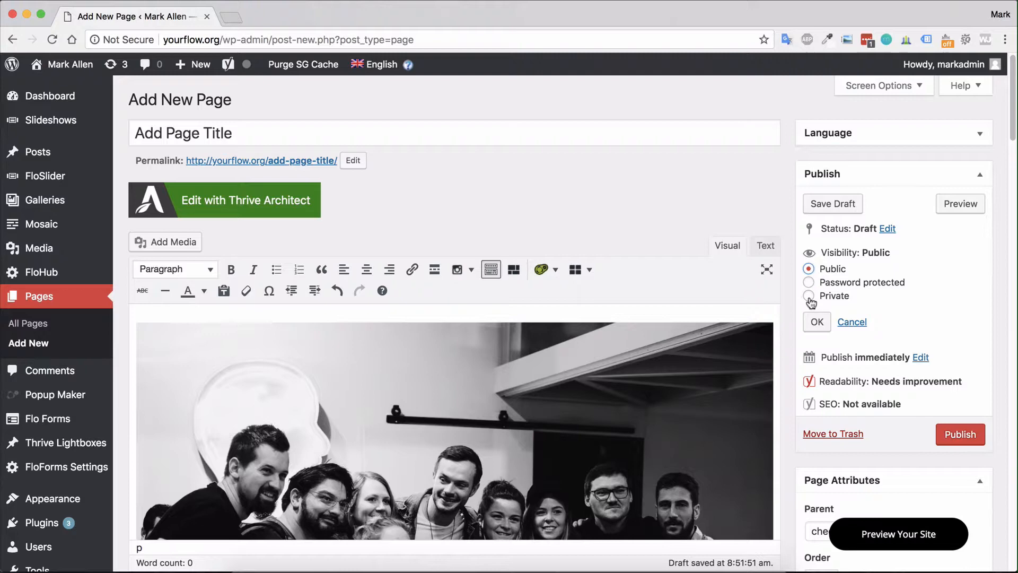
{"action": "mouse_move", "coordinate": [830, 300]}
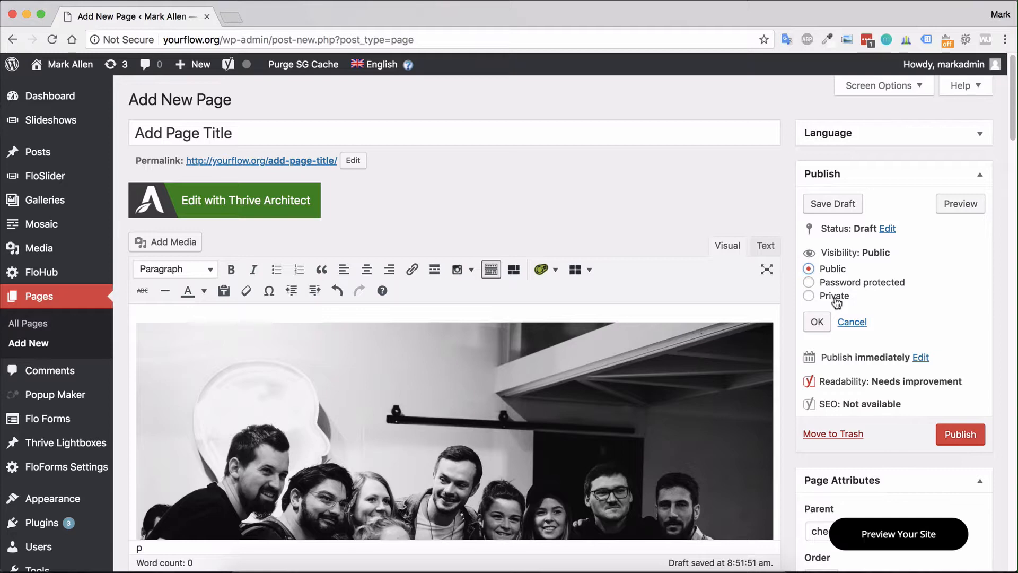
{"action": "mouse_move", "coordinate": [863, 288]}
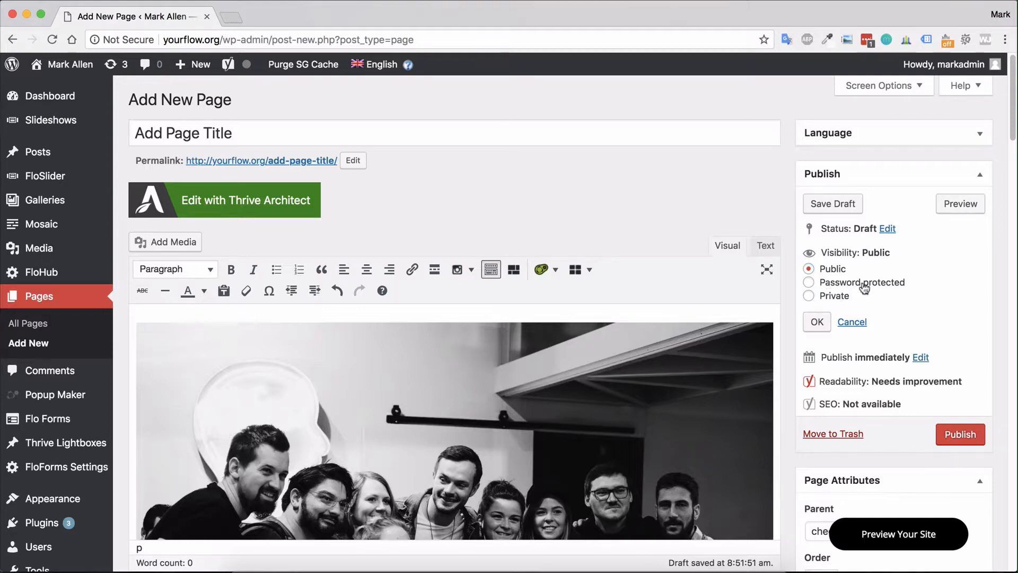
{"action": "left_click", "coordinate": [809, 282]}
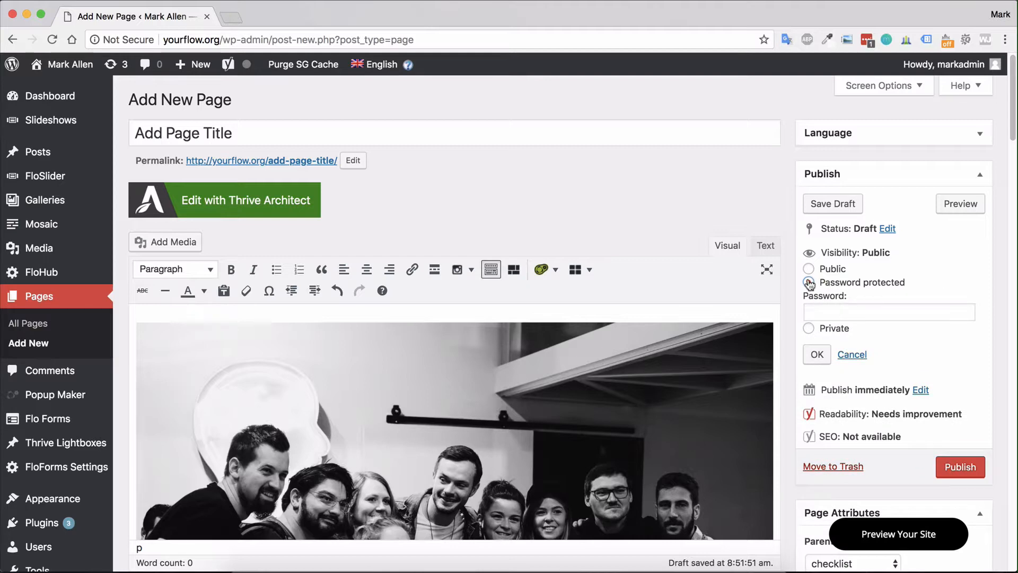
{"action": "left_click", "coordinate": [809, 282]}
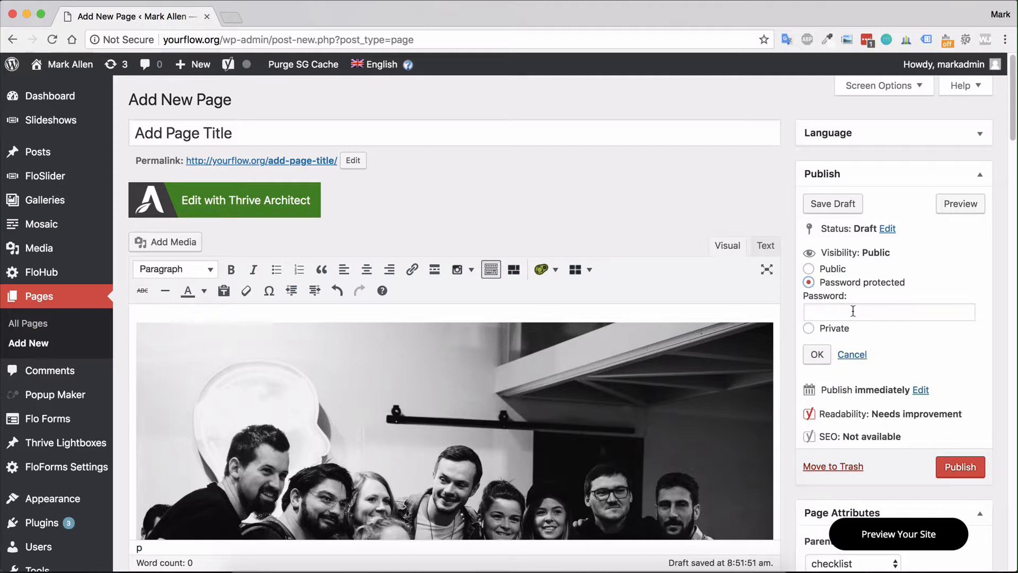
{"action": "left_click", "coordinate": [809, 268]}
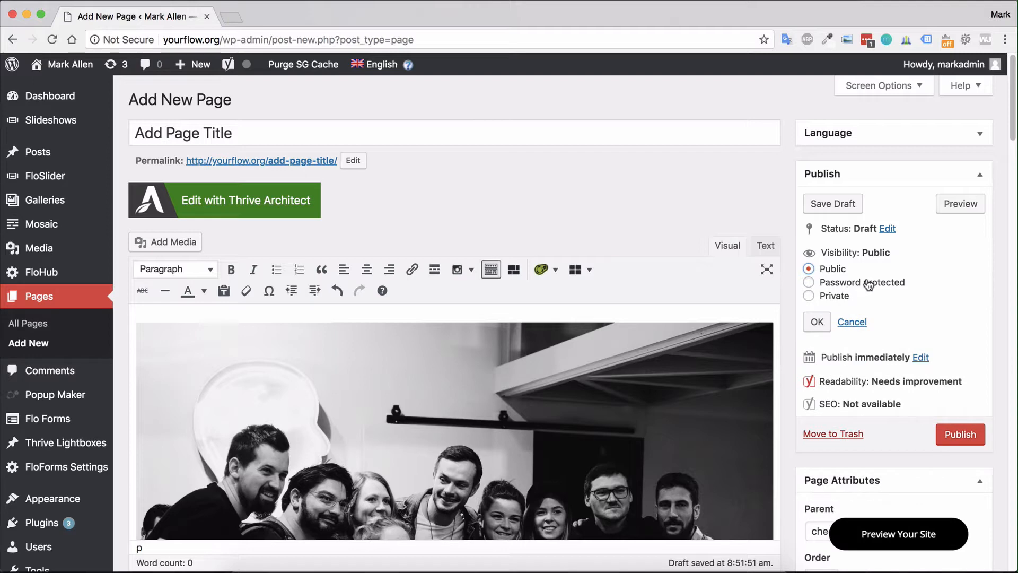
{"action": "mouse_move", "coordinate": [952, 291]}
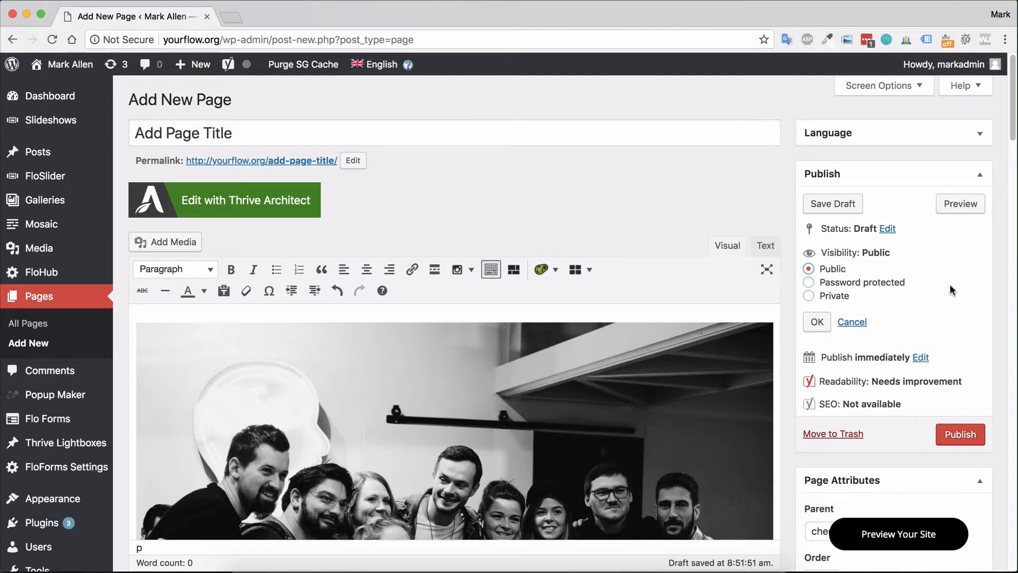
{"action": "mouse_move", "coordinate": [877, 253]}
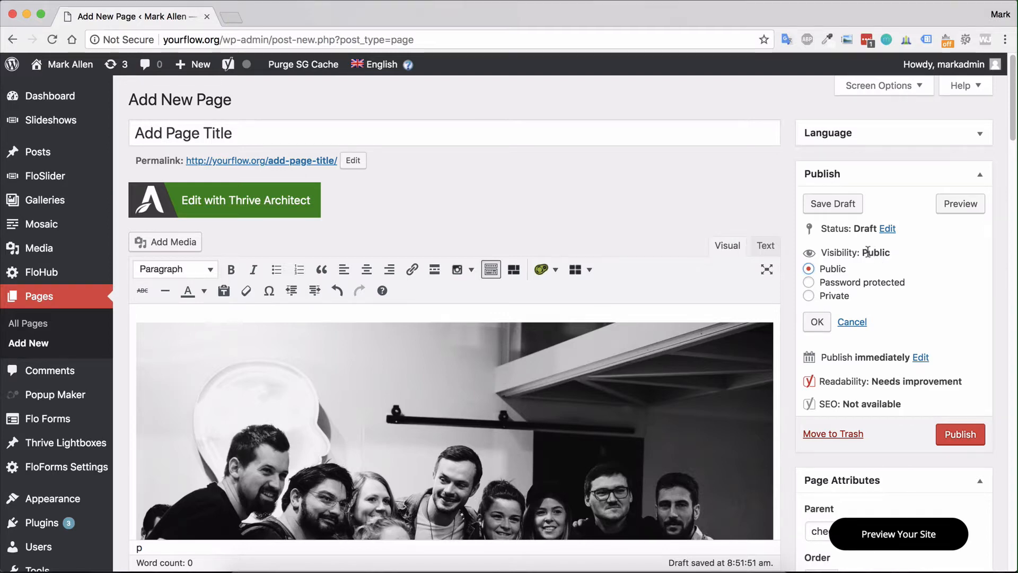
{"action": "mouse_move", "coordinate": [921, 358]}
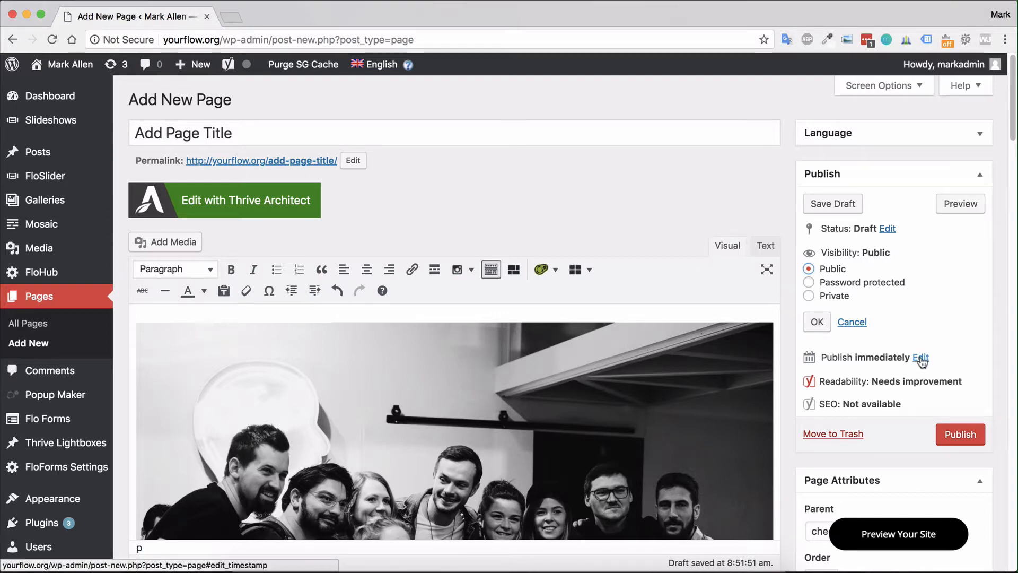
{"action": "left_click", "coordinate": [920, 357]}
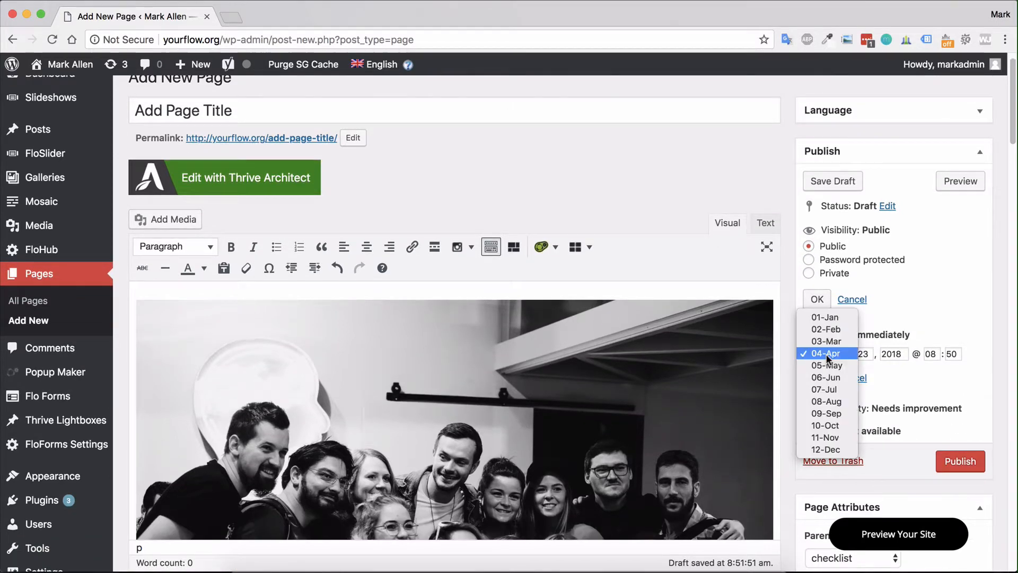
{"action": "left_click", "coordinate": [826, 353]}
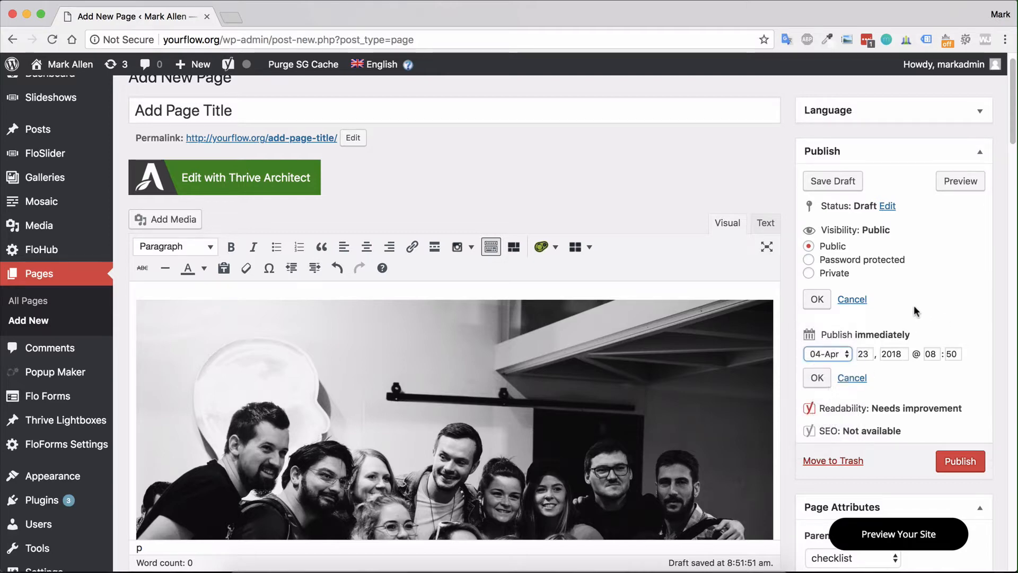
{"action": "left_click", "coordinate": [817, 378]}
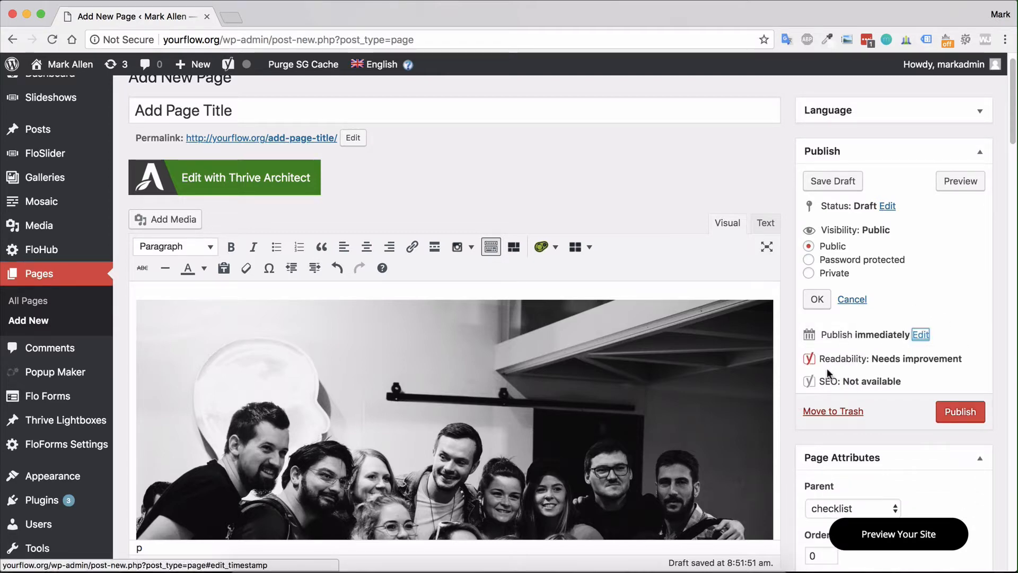
{"action": "mouse_move", "coordinate": [887, 205]}
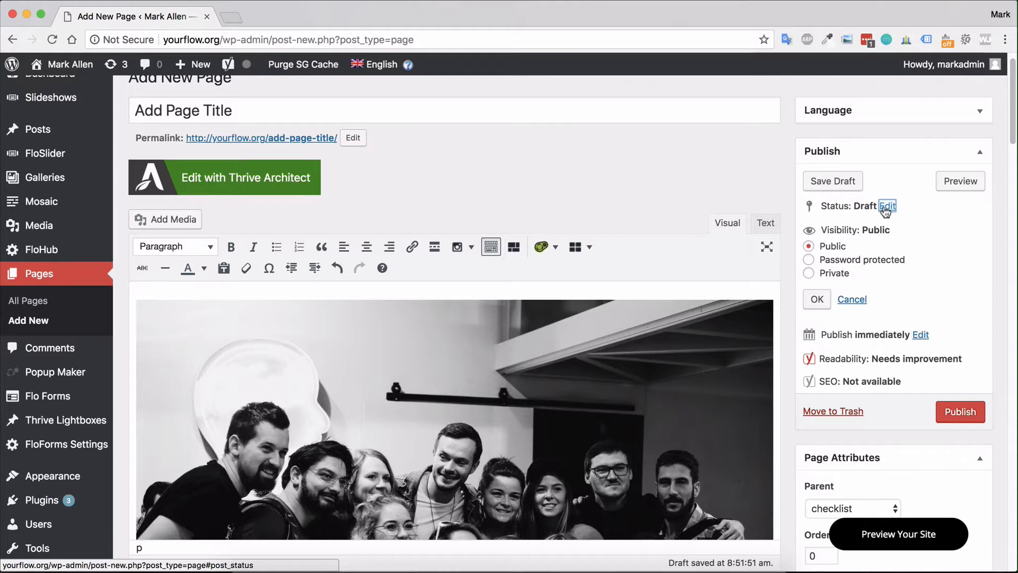
{"action": "left_click", "coordinate": [886, 206]}
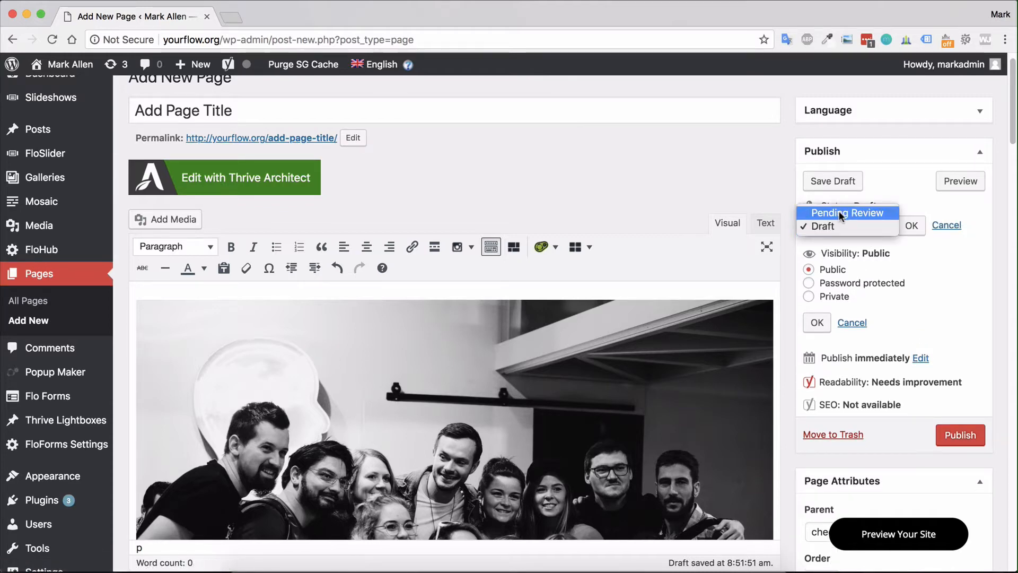
{"action": "left_click", "coordinate": [847, 224]}
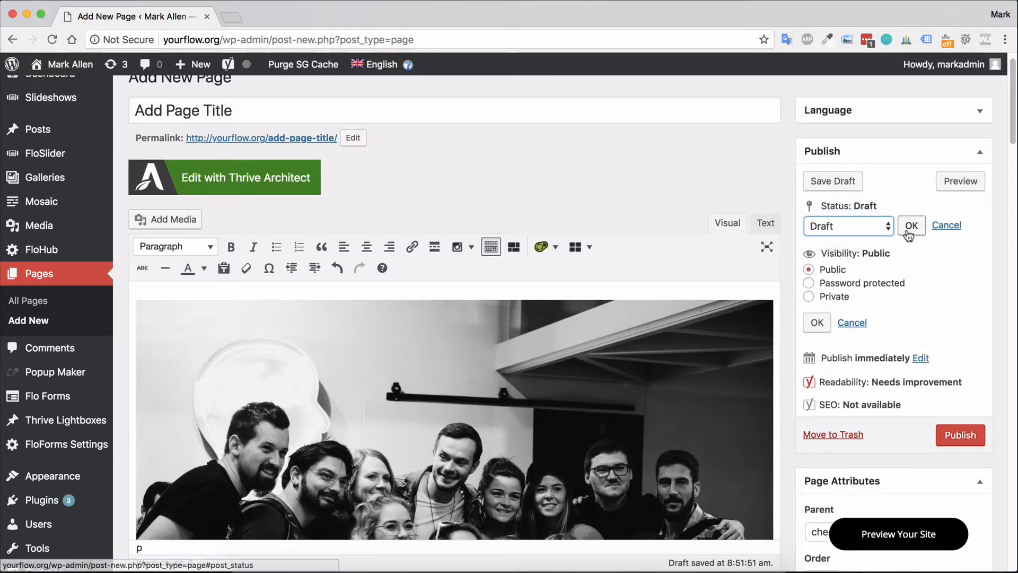
{"action": "left_click", "coordinate": [911, 226]}
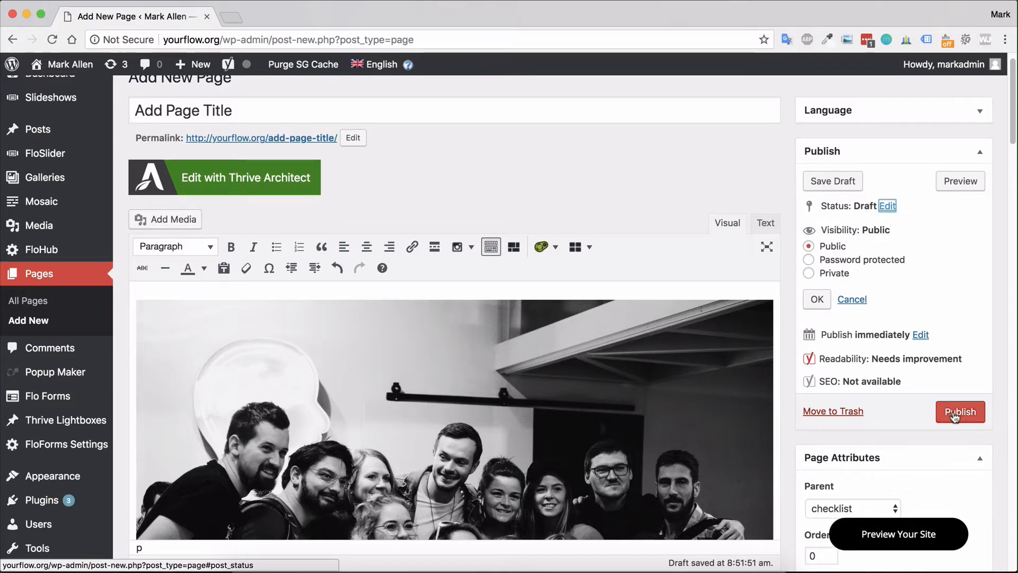
- Publish the page under checklist and launch its preview on the live site
{"action": "left_click", "coordinate": [960, 413]}
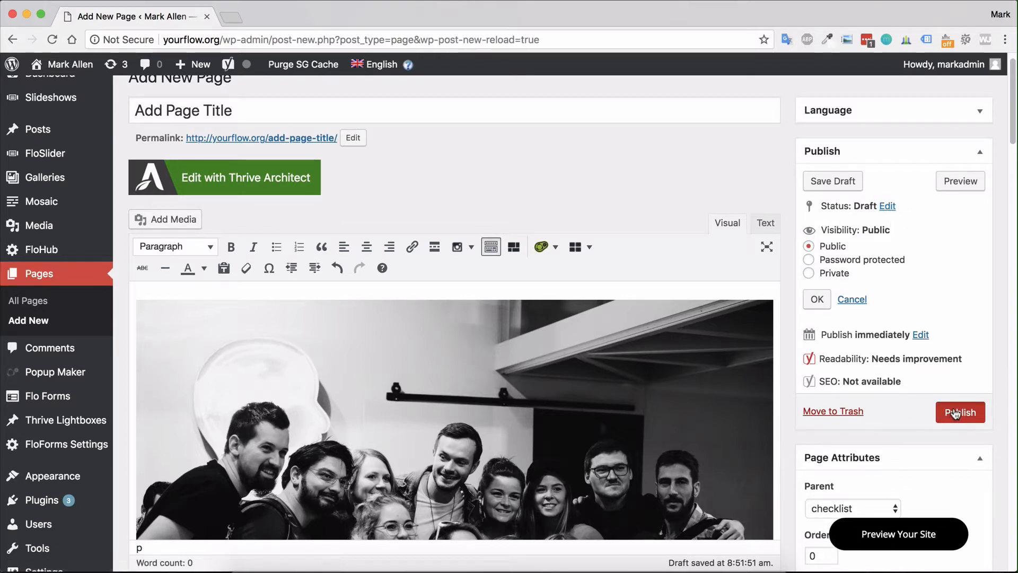
{"action": "left_click", "coordinate": [961, 412]}
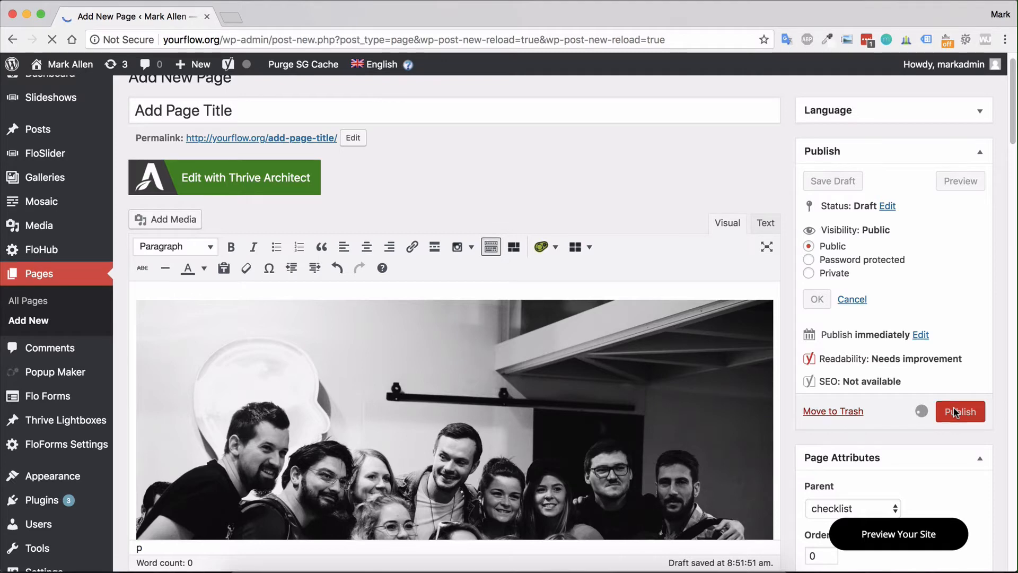
{"action": "left_click", "coordinate": [960, 412]}
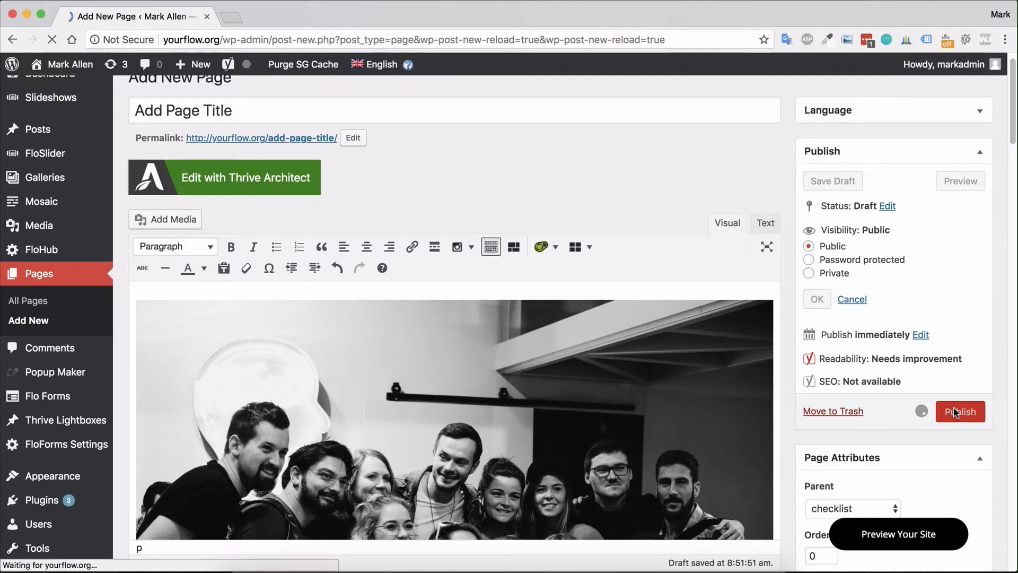
{"action": "left_click", "coordinate": [960, 412]}
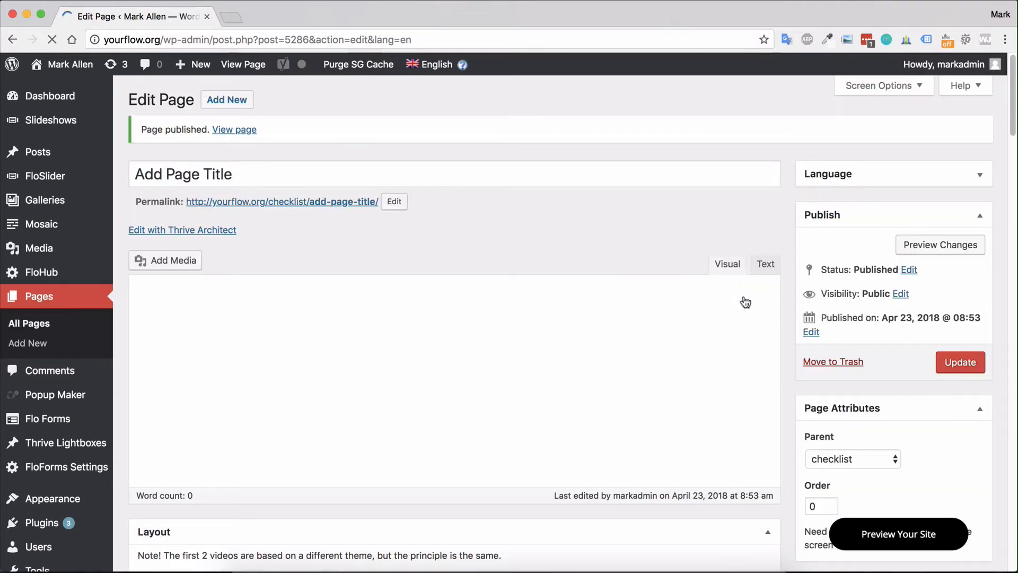
{"action": "left_click", "coordinate": [940, 245]}
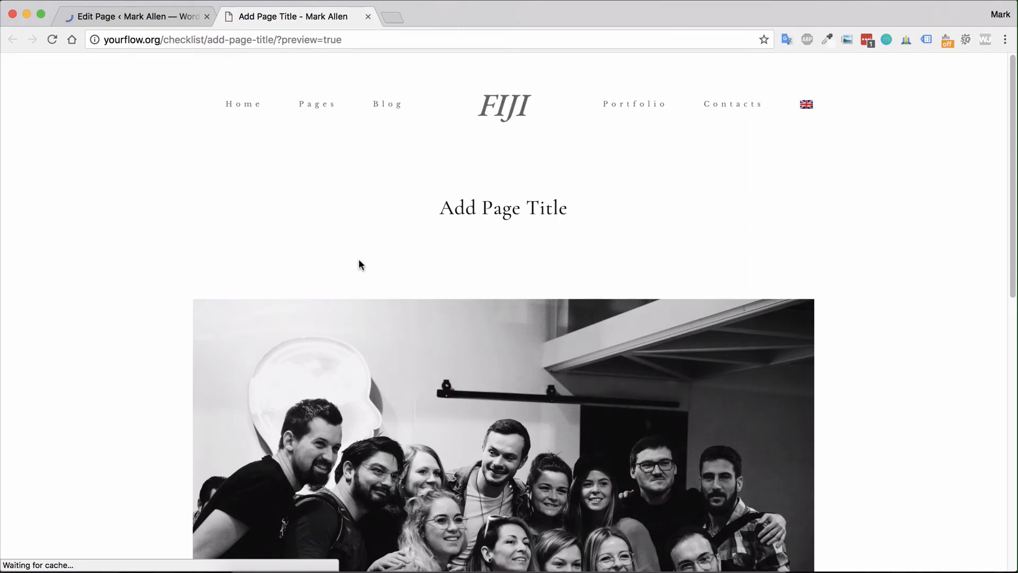
- Scroll the live Add Page Title page to its end and back to the top
{"action": "scroll", "scroll_direction": "down", "scroll_amount": 3}
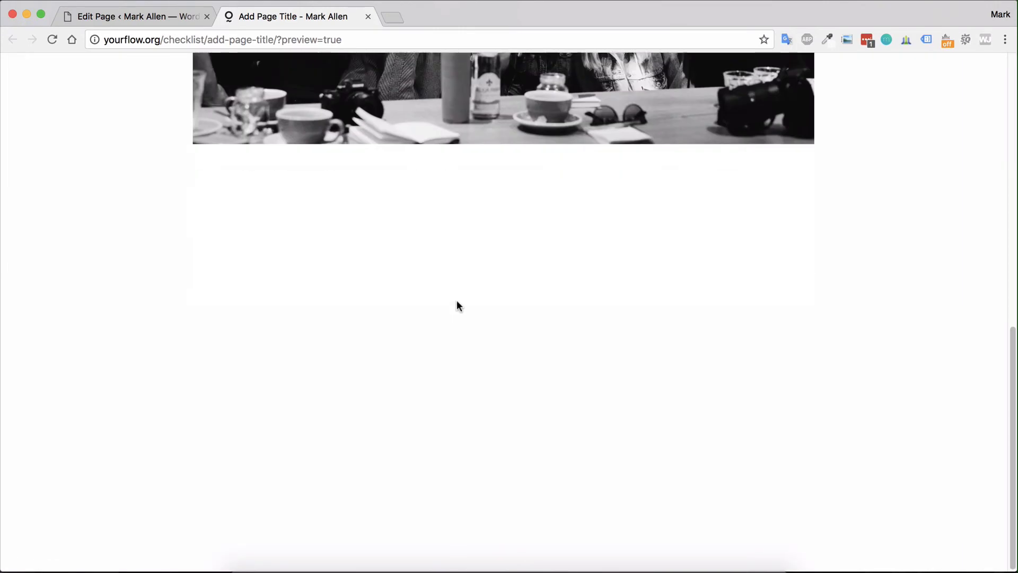
{"action": "scroll", "scroll_direction": "up", "scroll_amount": 3}
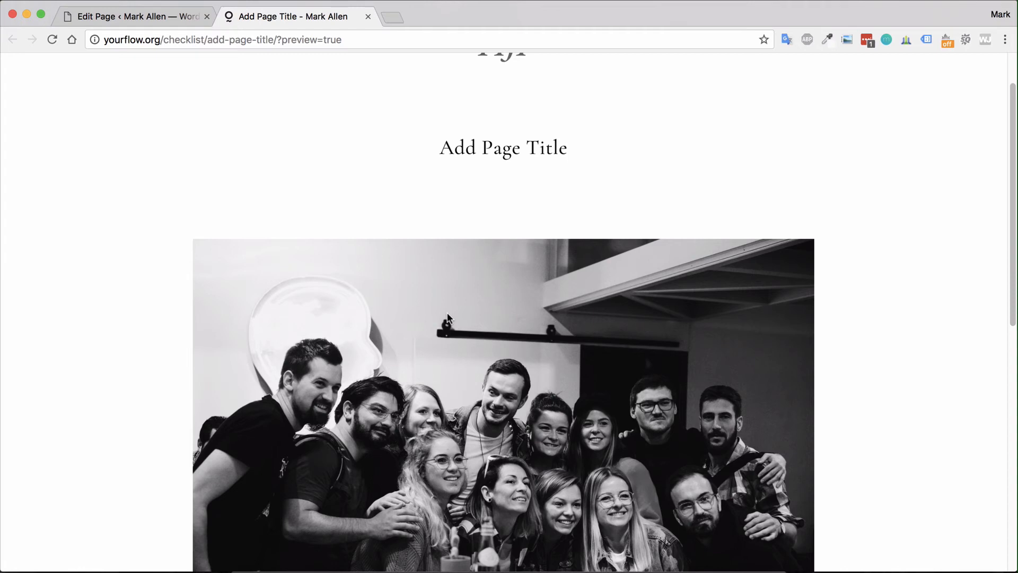
{"action": "scroll", "scroll_direction": "up", "scroll_amount": 3}
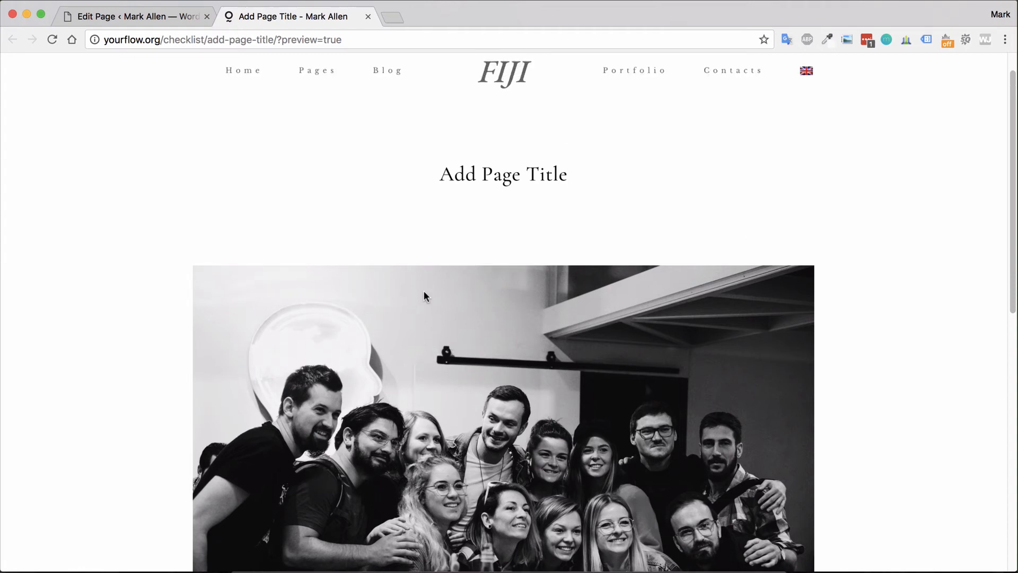